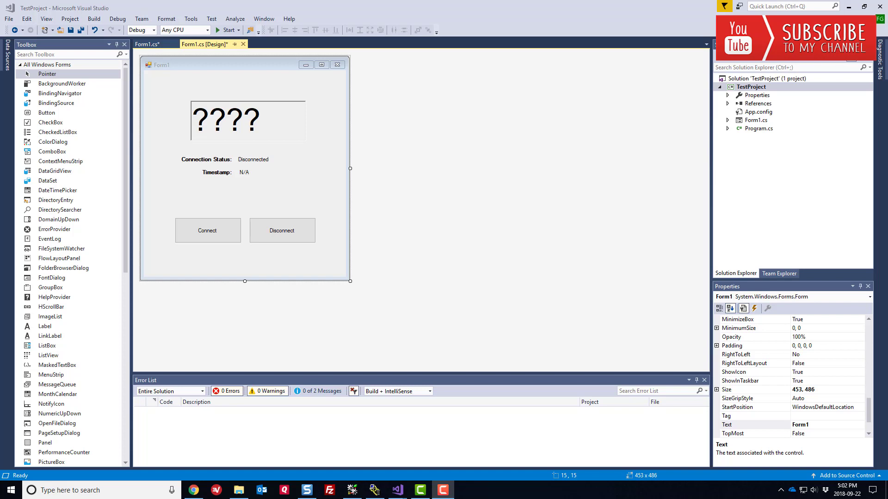
mouse_move(663, 110)
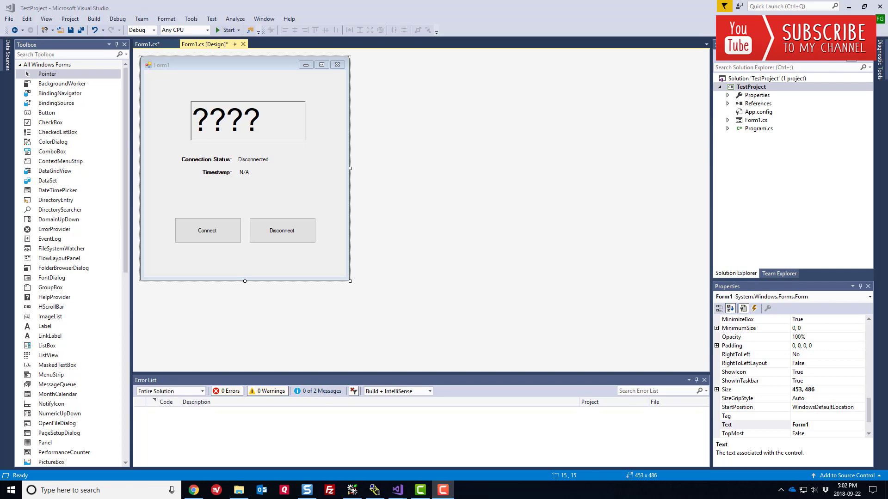
- Switch from the Form1 designer to the Form1.cs code view with the Connect/Disconnect handlers
click(146, 44)
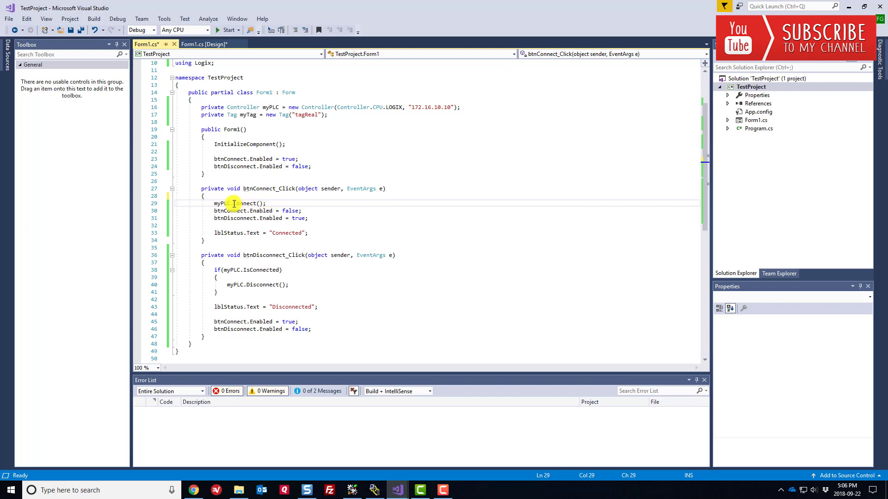
- Add an if(myPLC.IsConnected) check right after the myPLC.Connect() call
key(enter)
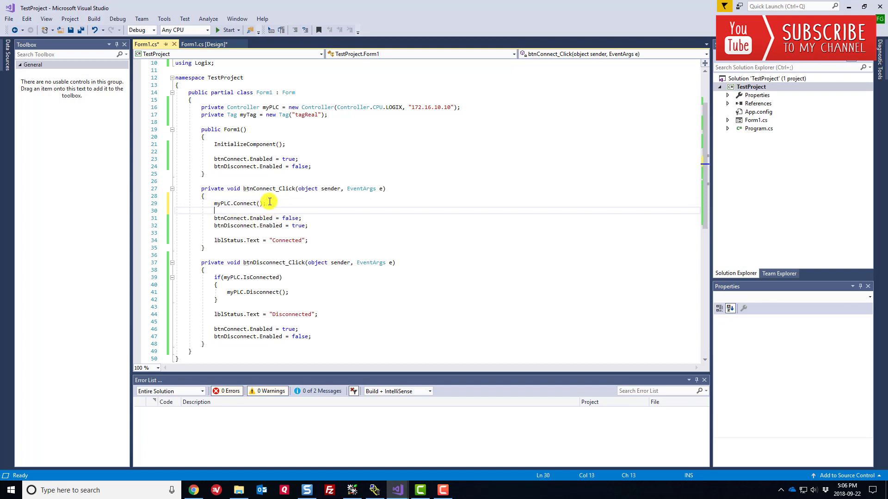
text(if)
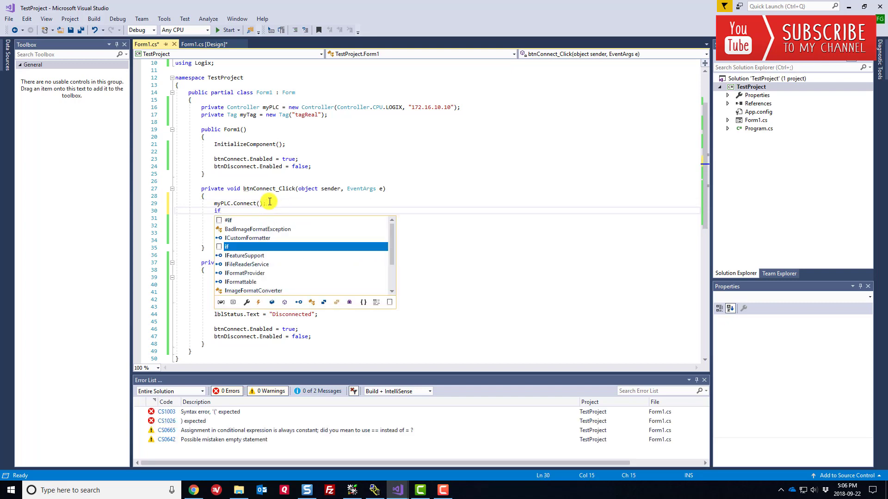
text(myPLC.))
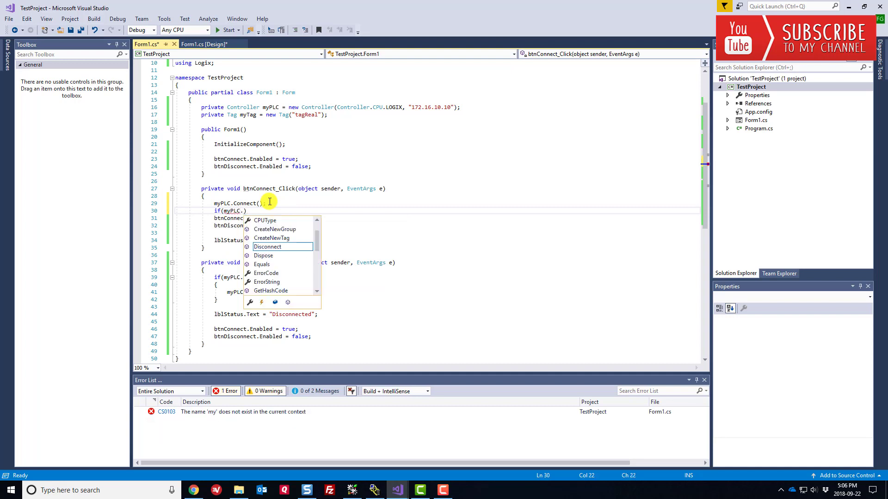
text(IsConnected)
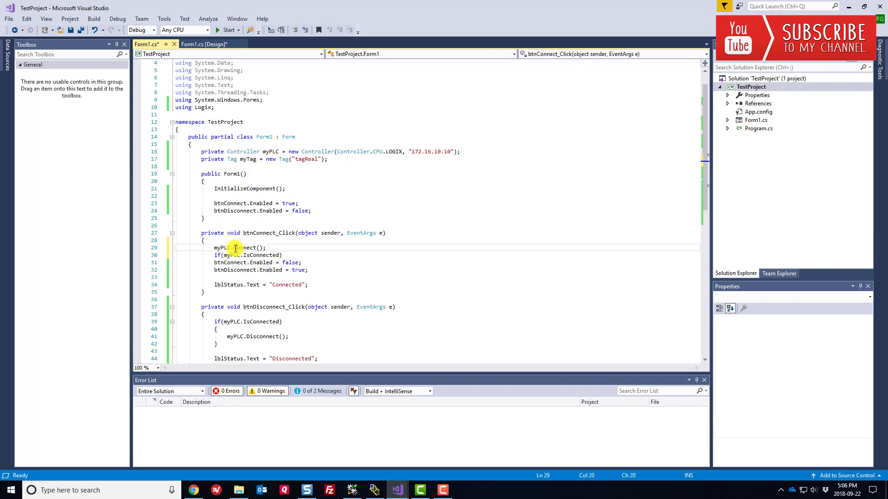
mouse_move(244, 247)
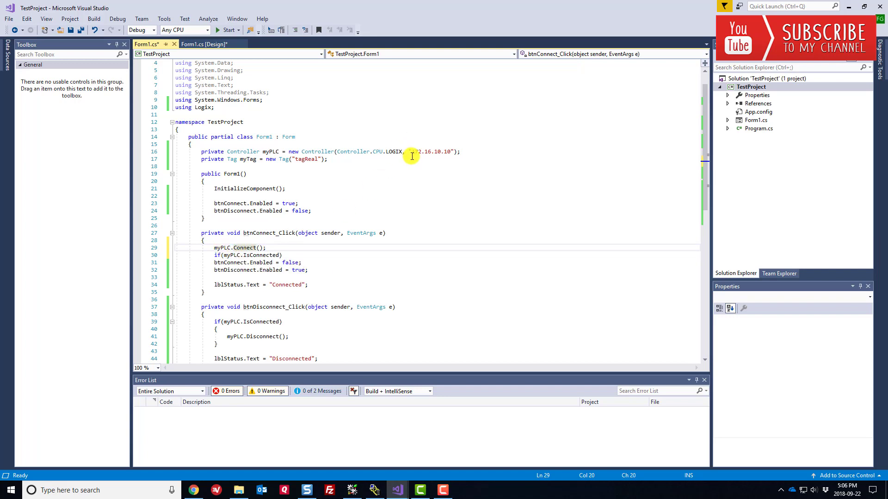
- Set the controller IP to 172.16.10.10 and move the button/status lines inside the if block
click(422, 151)
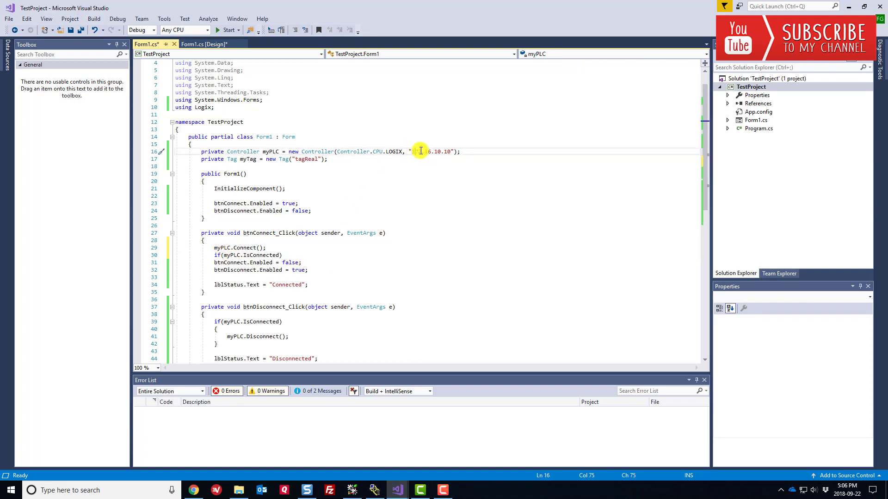
text(172.16.10.10)
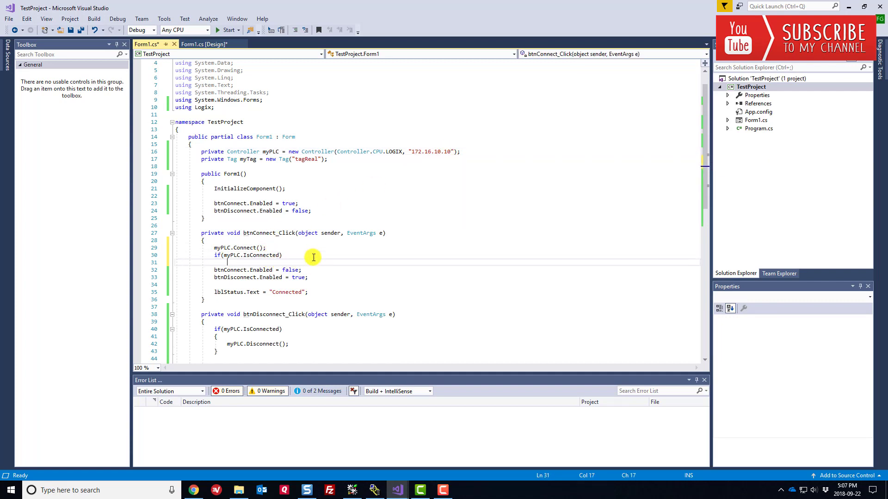
key(enter)
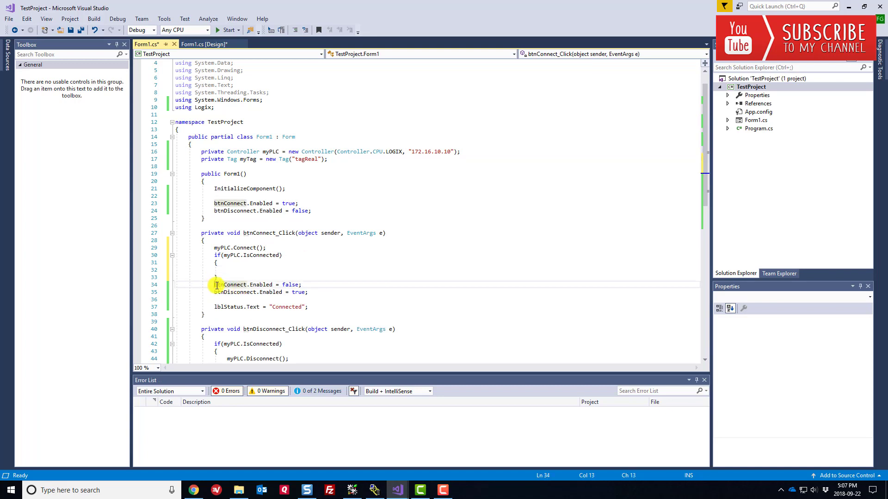
drag(217, 284, 312, 307)
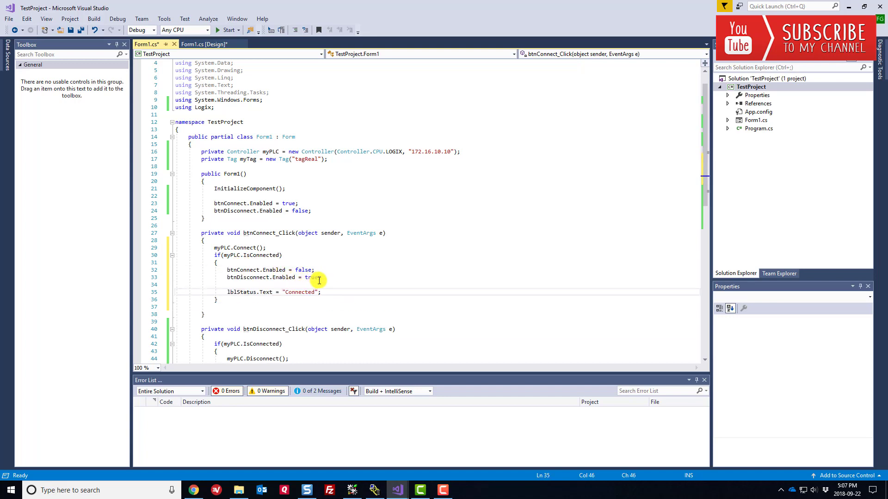
mouse_move(244, 291)
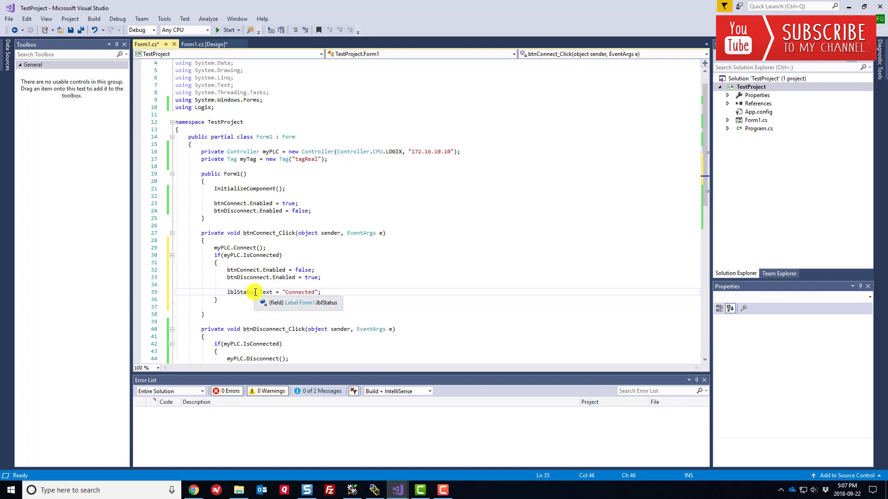
scroll(down, 3)
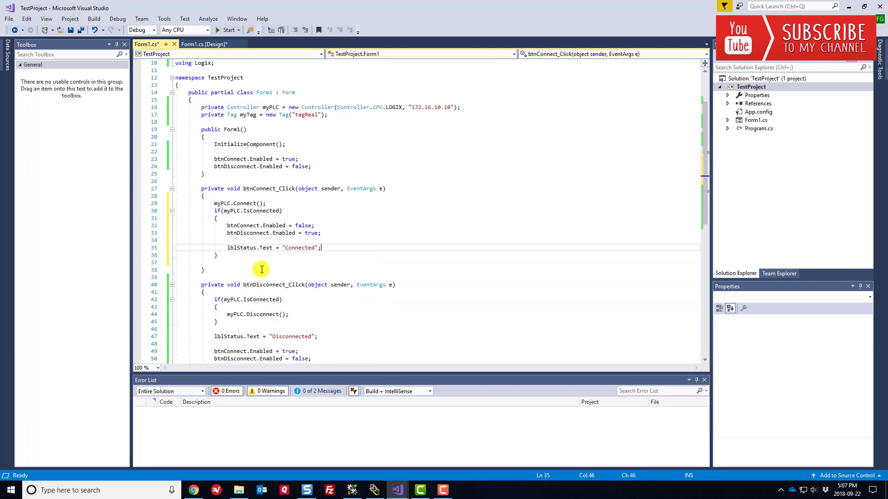
mouse_move(288, 249)
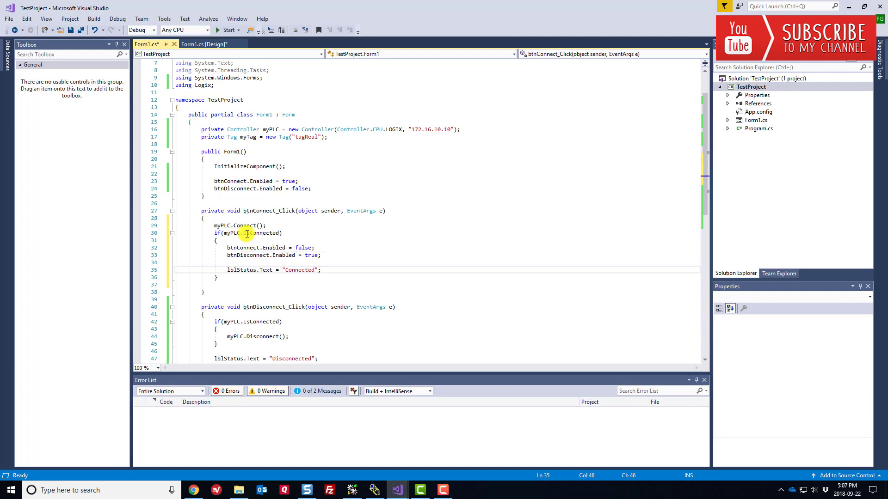
mouse_move(249, 233)
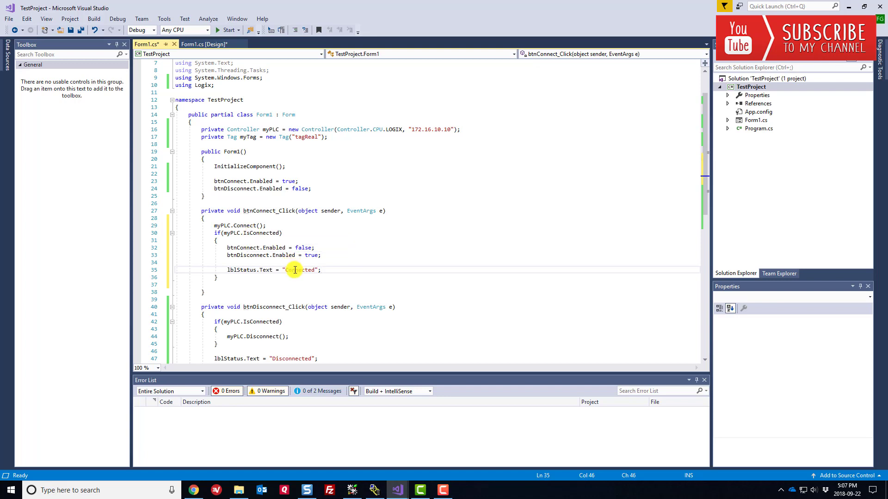
mouse_move(294, 269)
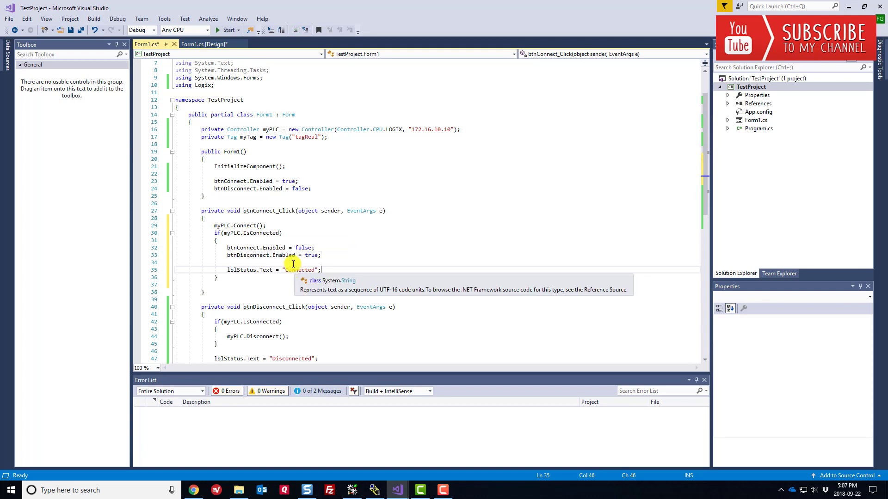
mouse_move(298, 256)
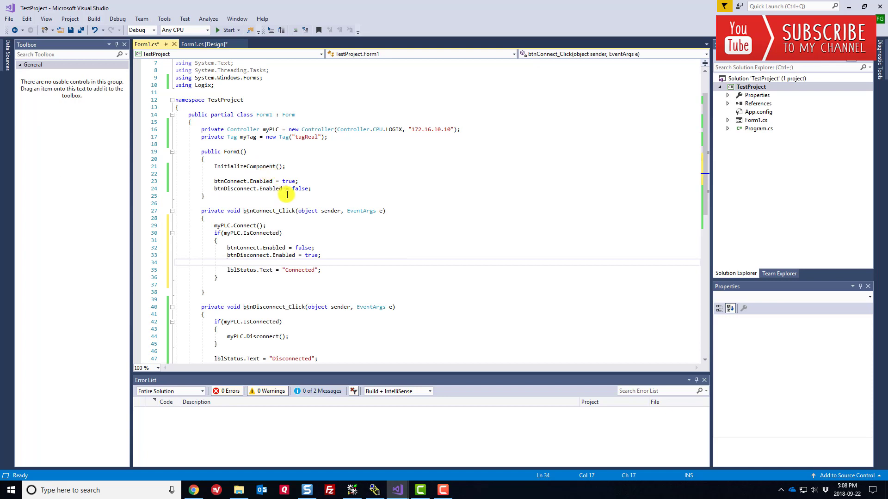
mouse_move(289, 137)
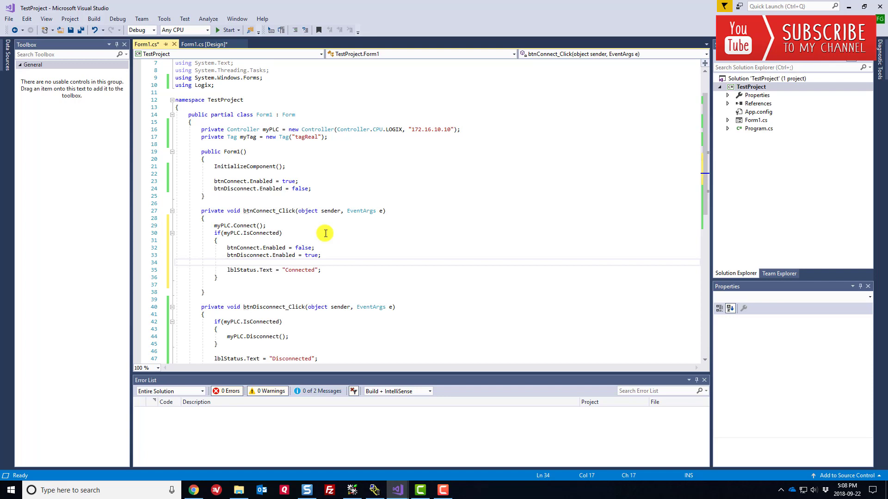
- Place the caret after 'using Logix;' to add a blank line for another import
click(227, 261)
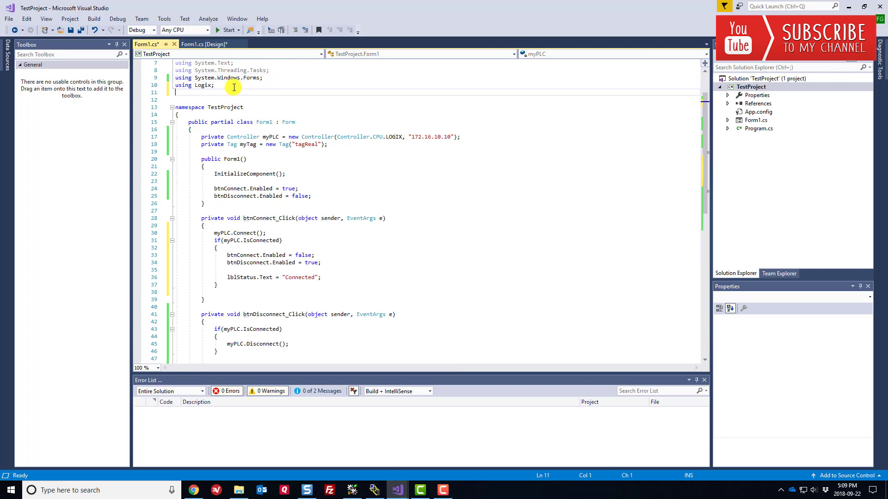
- Add 'using System.Timers;' below the Logix using directive
text(using S)
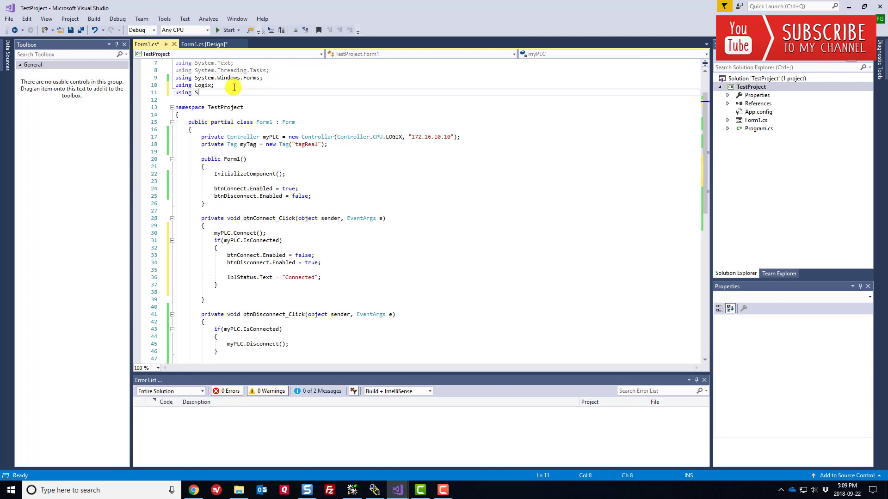
text(ystem.Timers;)
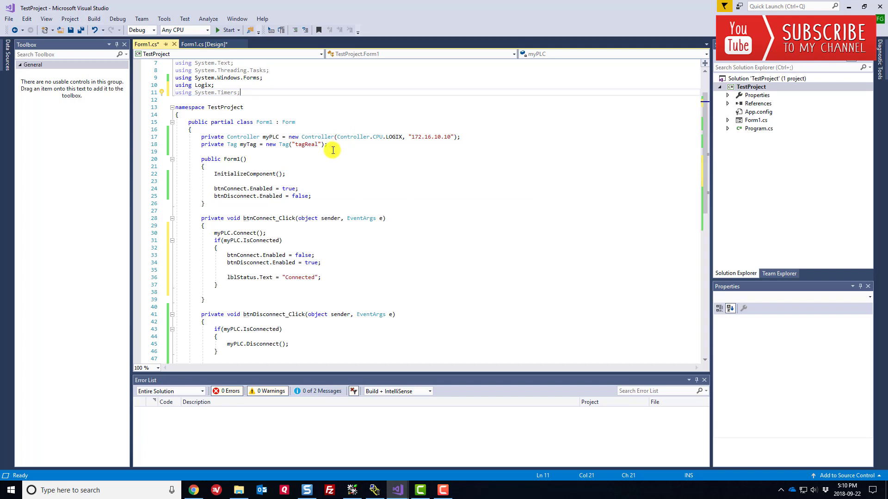
- Declare the field 'private System.Timers.Timer tagSampleTimer;' below the Tag field
key(Enter)
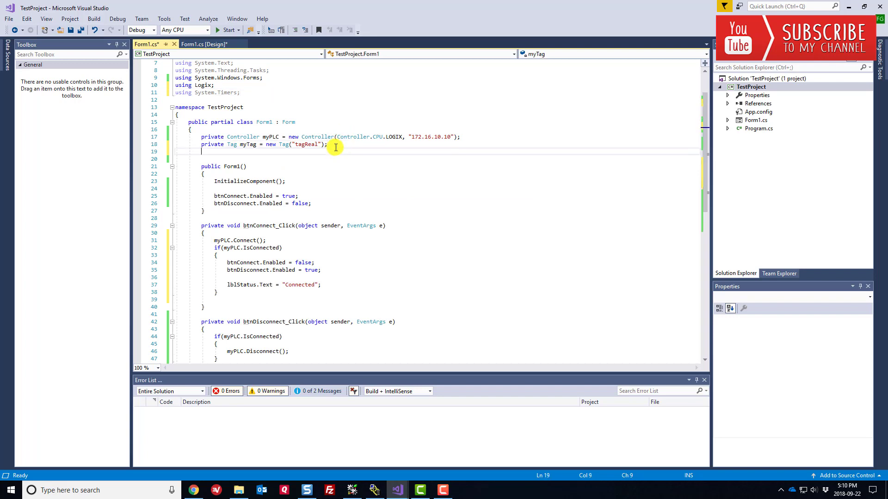
key(enter)
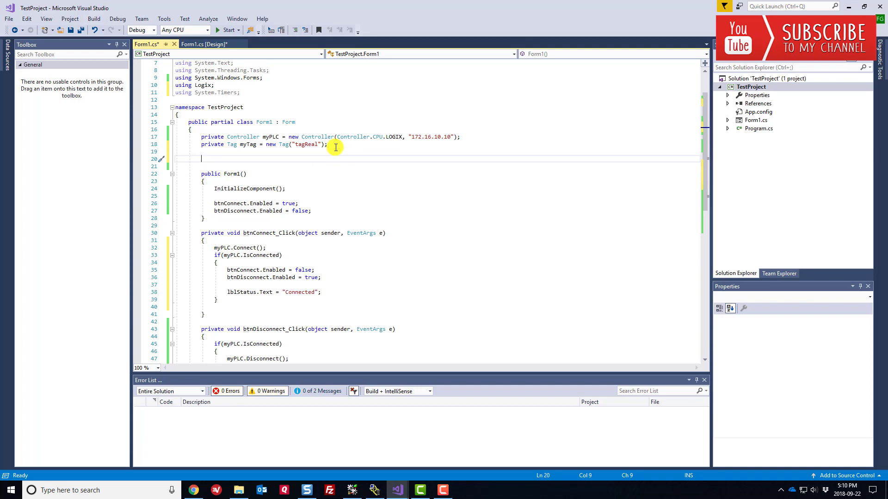
text(private)
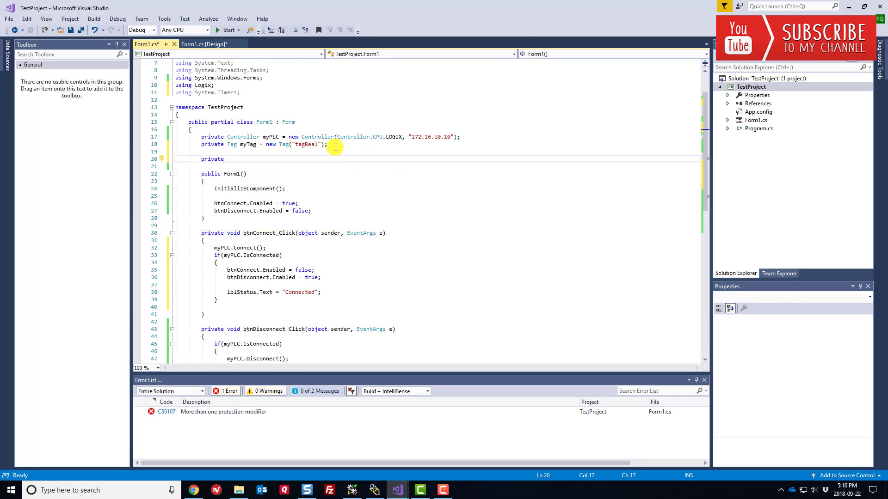
text(System.)
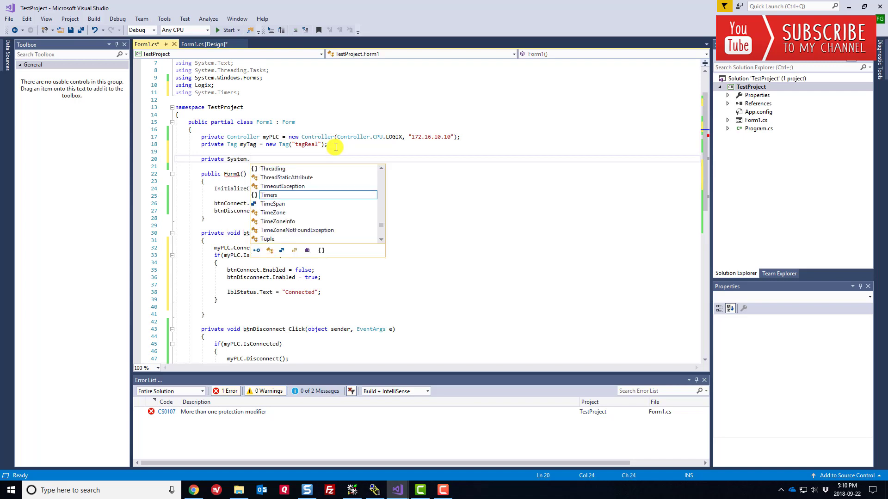
text(Timers.)
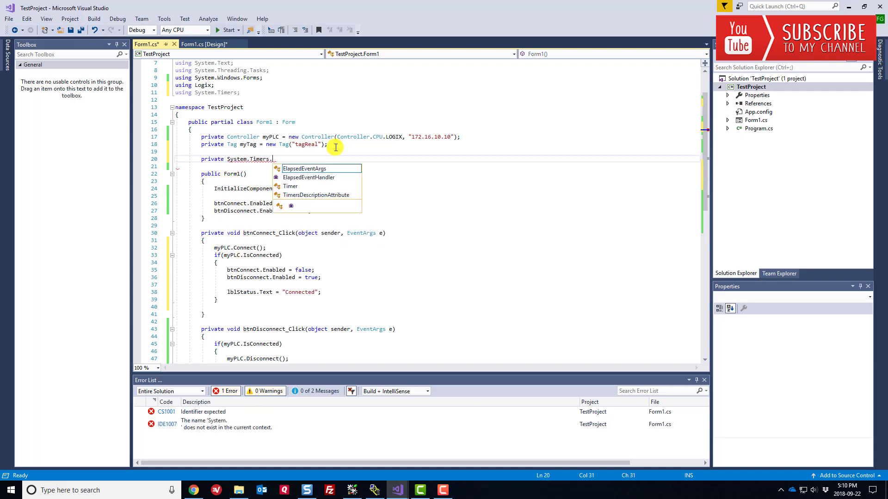
text(Timer)
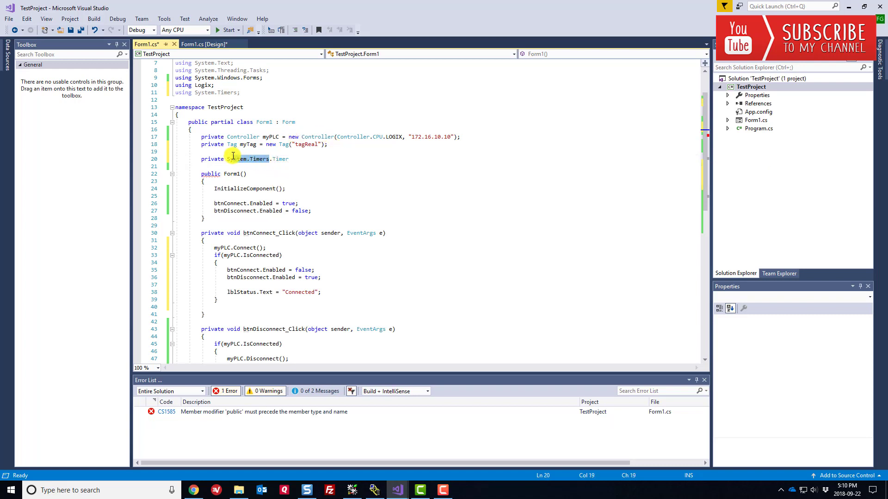
mouse_move(254, 78)
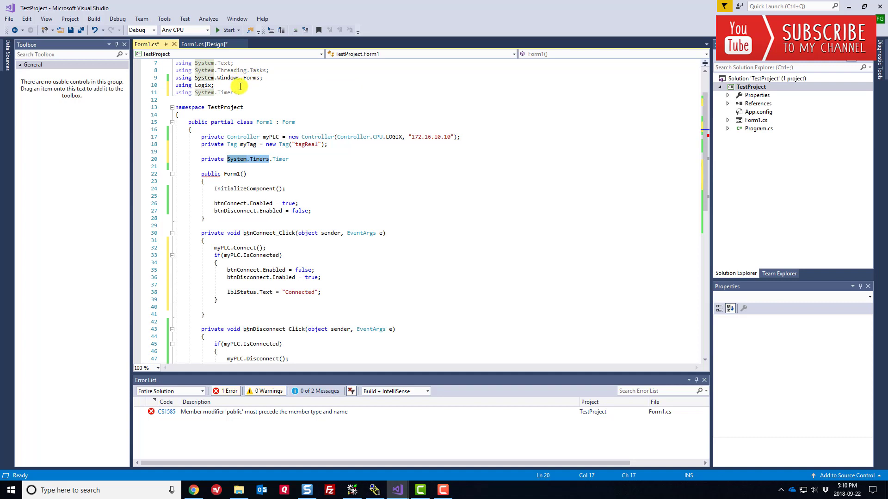
click(261, 159)
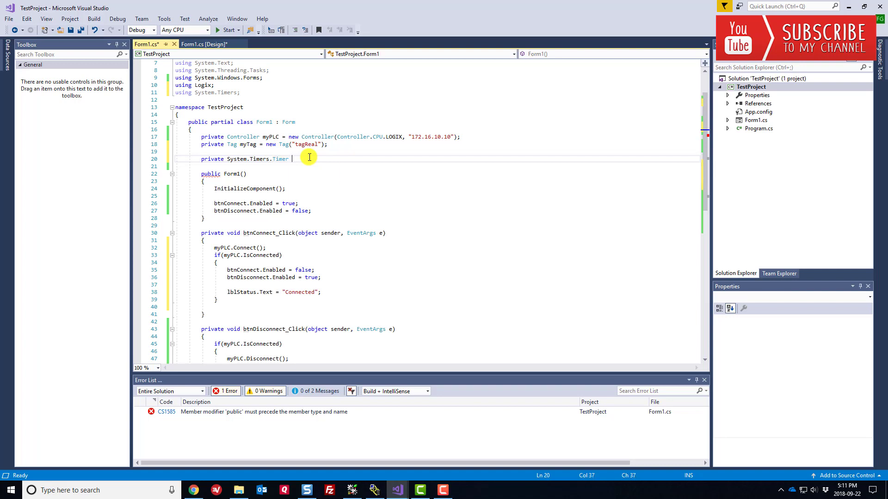
text(tag)
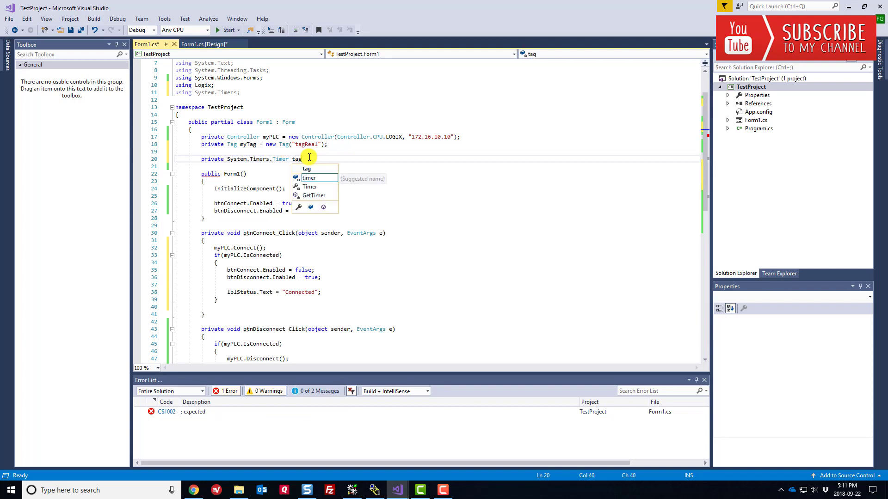
text(SampleT)
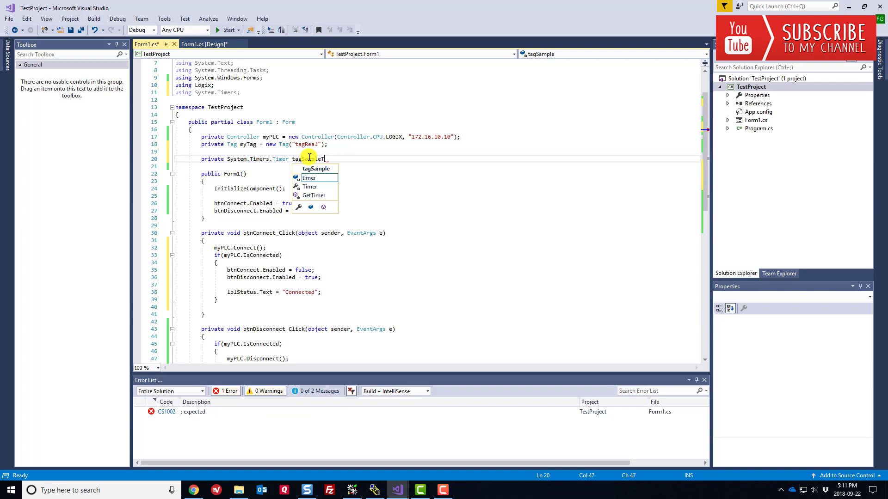
text(imer;)
click(437, 167)
text(private)
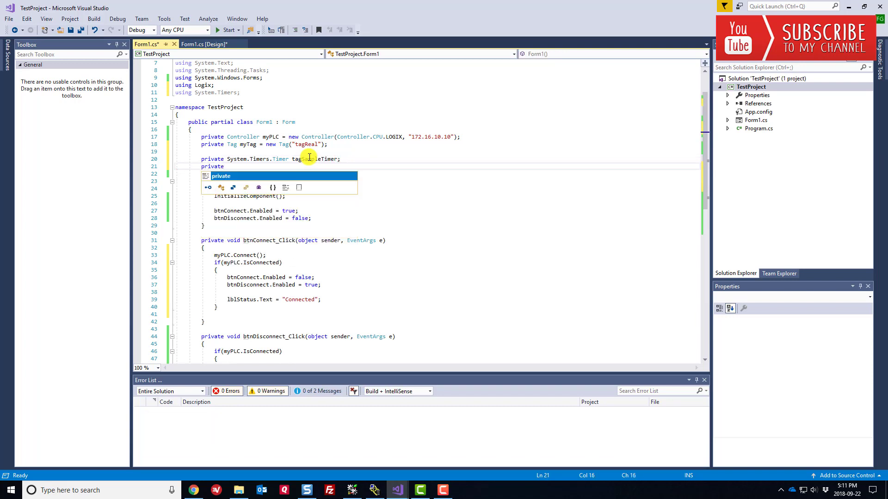
- Declare 'private const double tagSampleTime = 1000;' for the one-second sample interval
text(const double tagSampleTime)
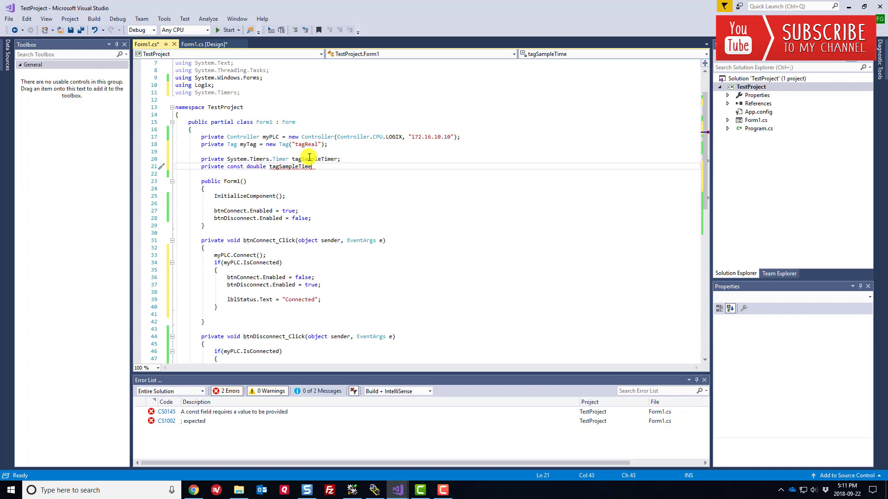
text(= _1000)
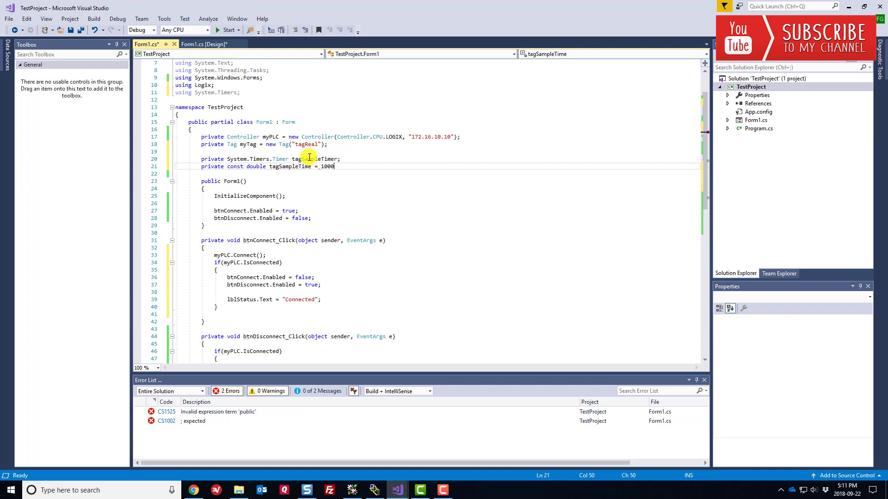
text(;)
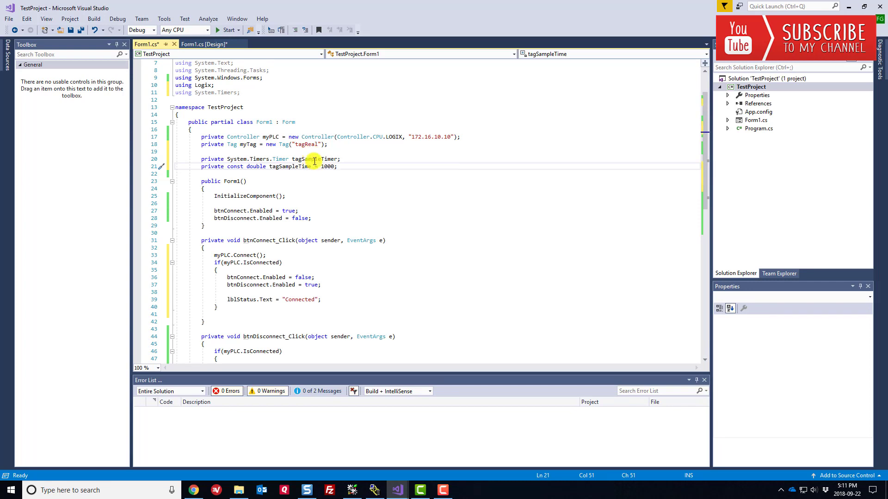
mouse_move(306, 158)
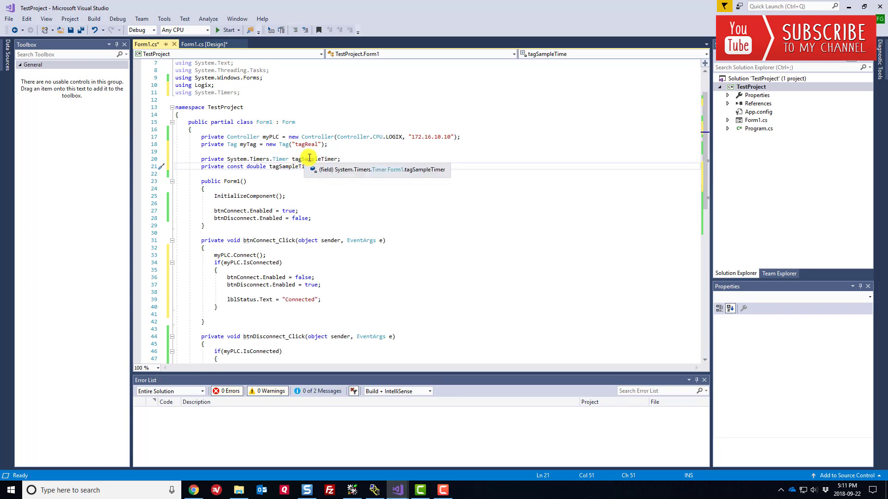
text(= 1000;)
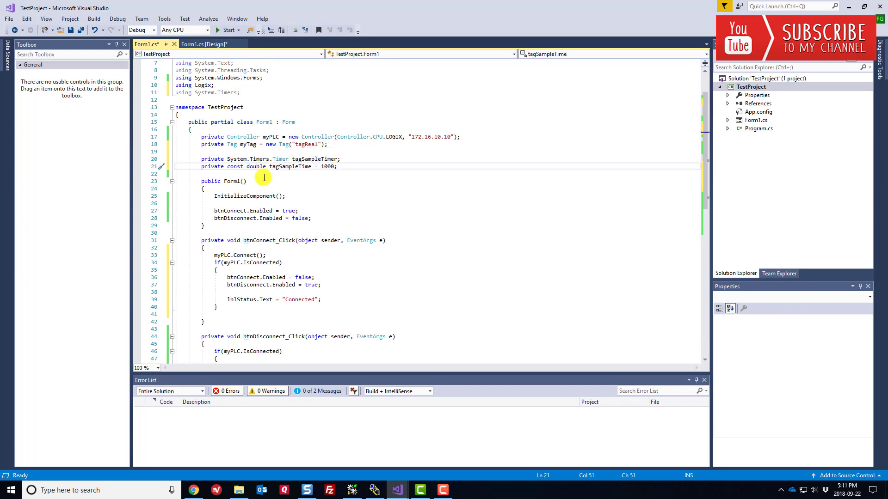
mouse_move(291, 167)
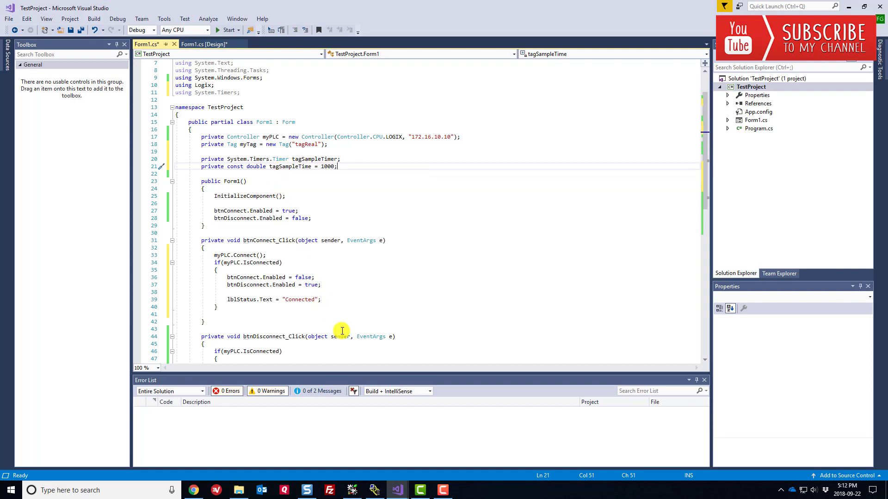
scroll(down, 3)
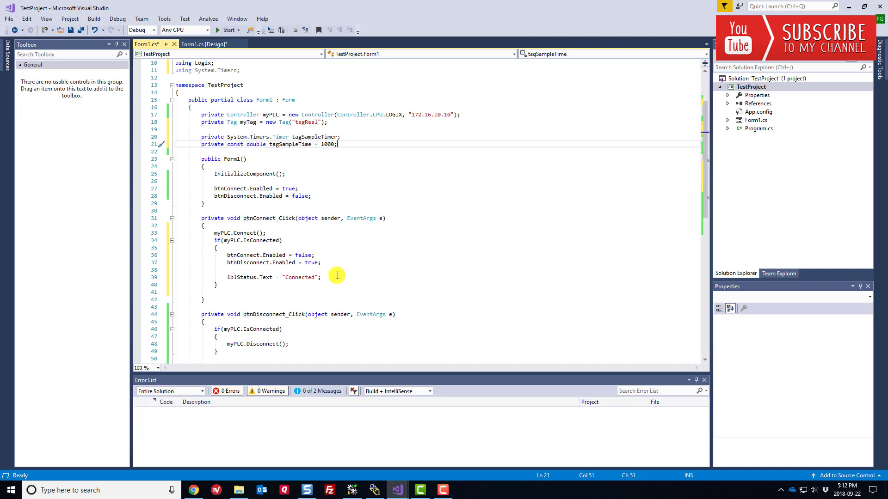
mouse_move(296, 174)
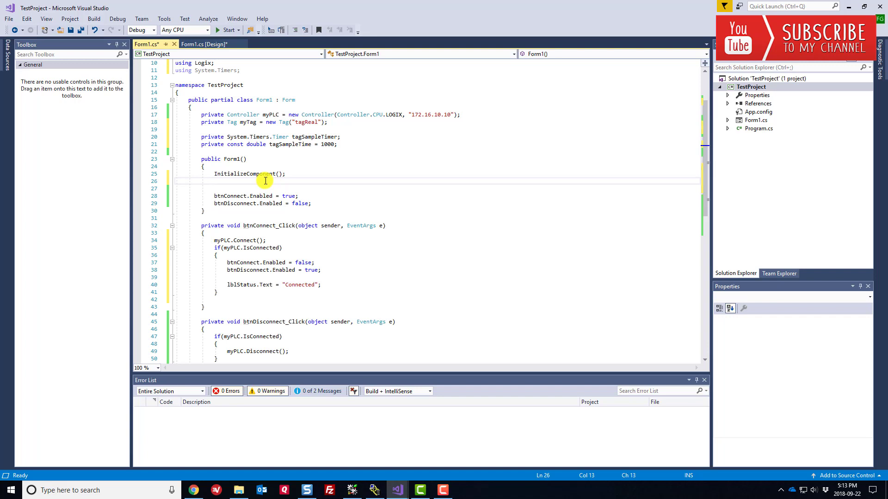
- Set Control.CheckForIllegalCrossThreadCalls = false in the Form1 constructor
text(Control)
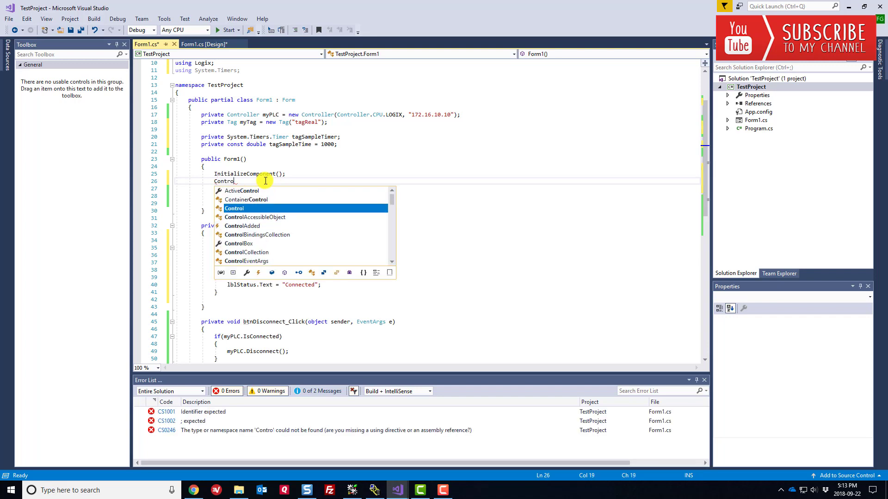
text(.c)
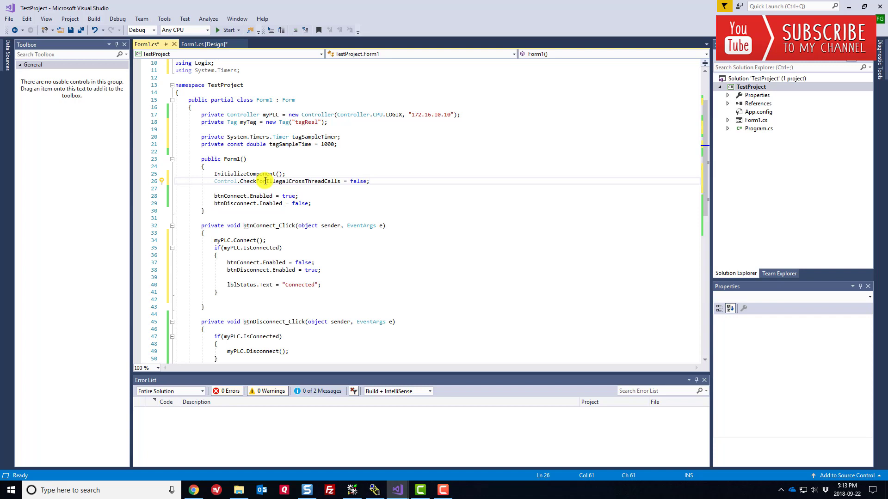
scroll(down, 3)
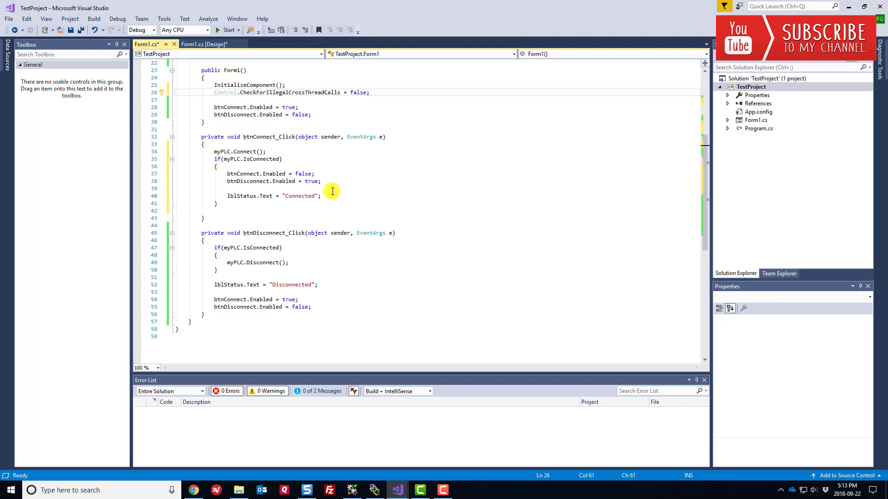
mouse_move(230, 173)
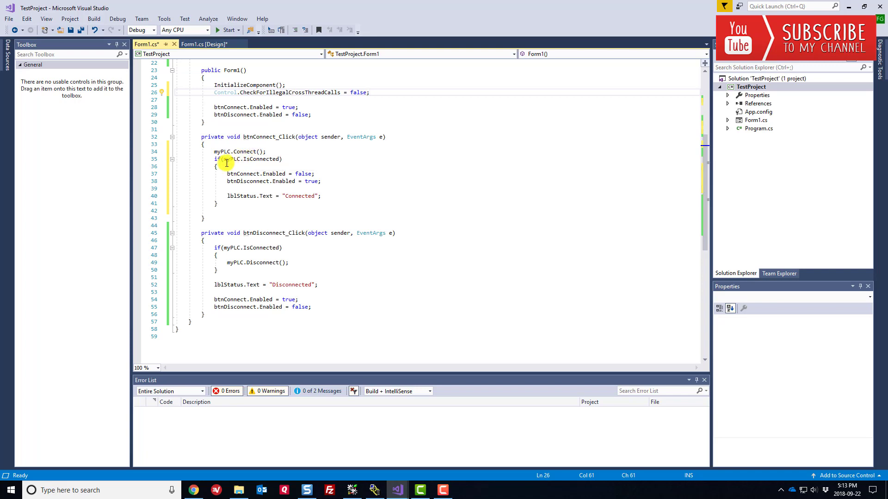
mouse_move(261, 158)
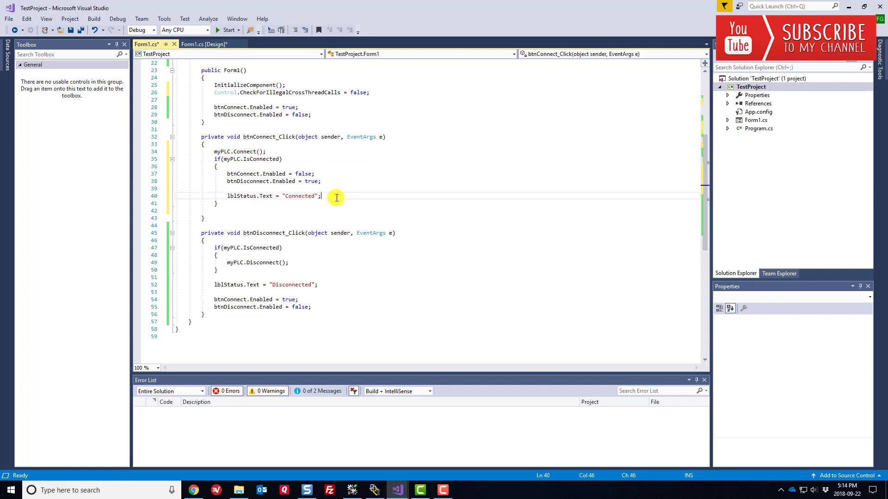
- In btnConnect_Click, create tagSampleTimer as a new System.Timers.Timer(tagSampleTime)
text(ta)
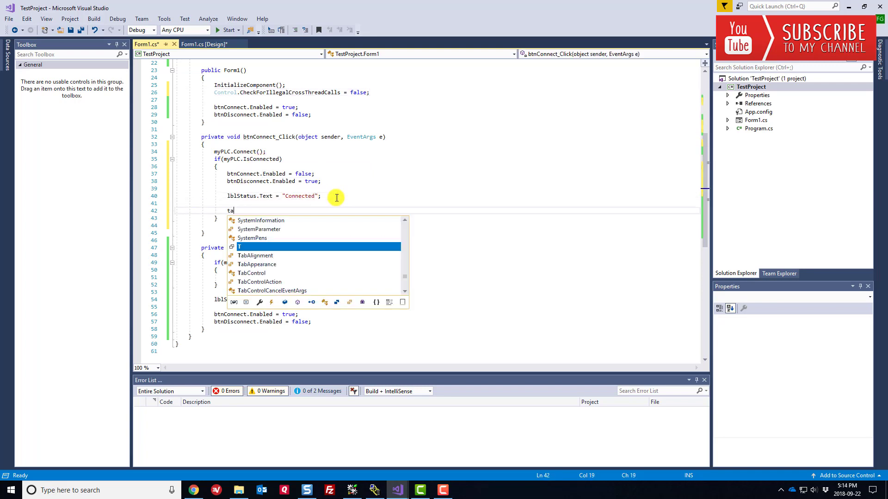
text(gSampleTimer = new)
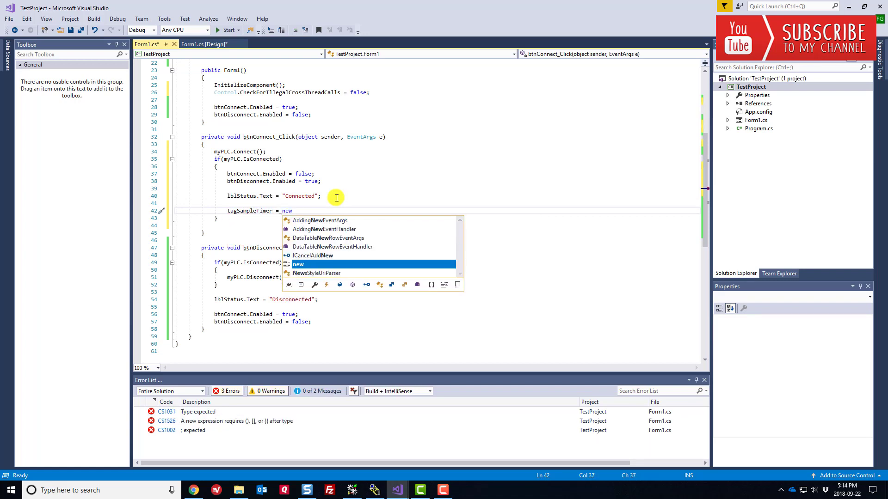
text(System.Timers.Timer()
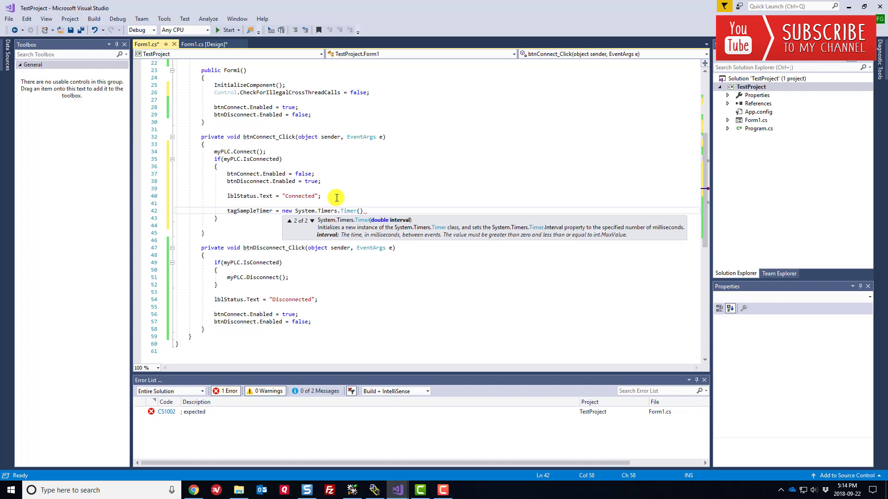
text(tagSampleTime)
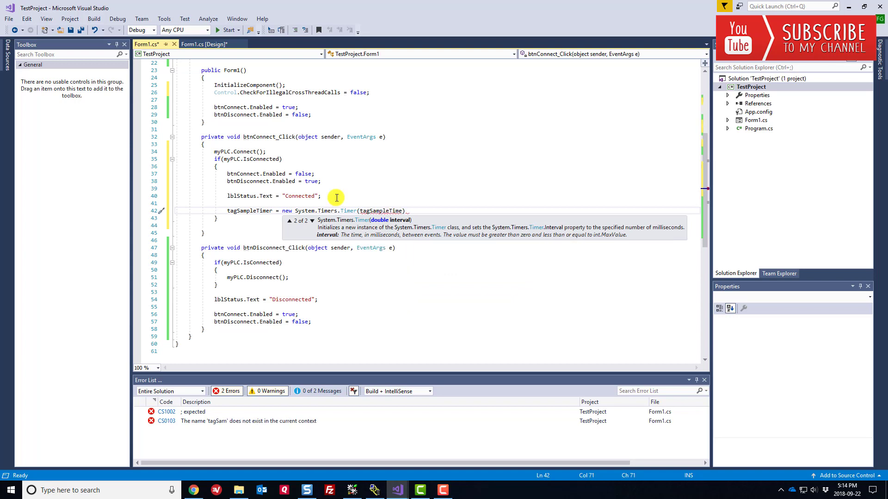
text(;)
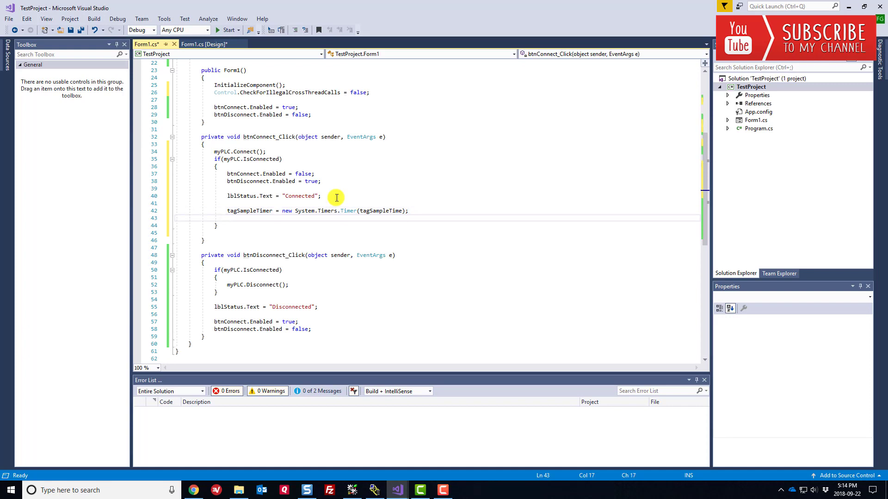
- Set tagSampleTimer.Enabled = true and tagSampleTimer.AutoReset = true
text(t)
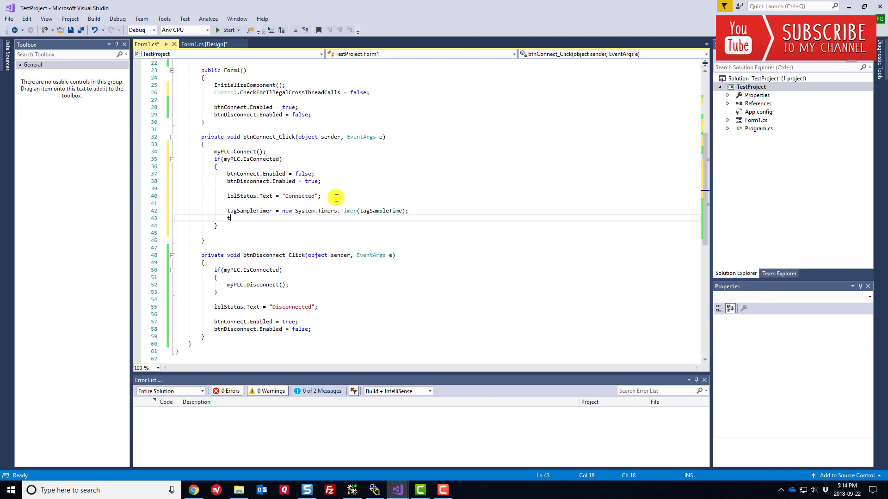
text(ag)
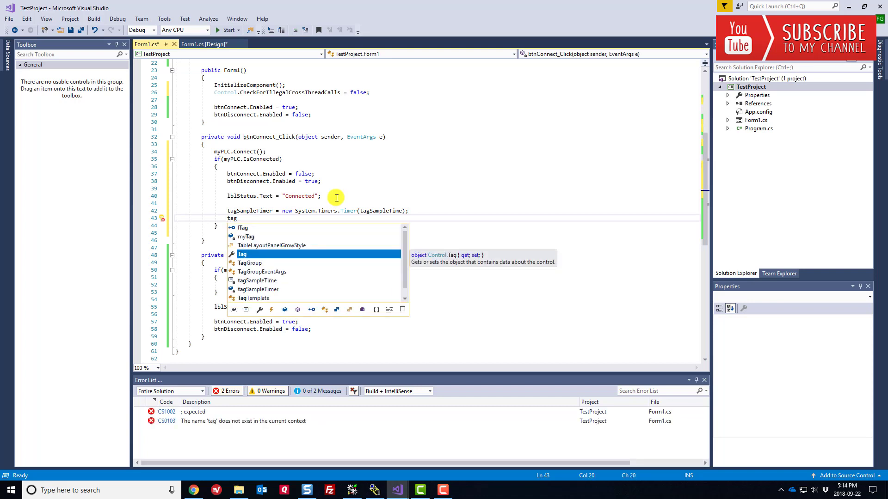
text(SampleTimer.Enabled = true;)
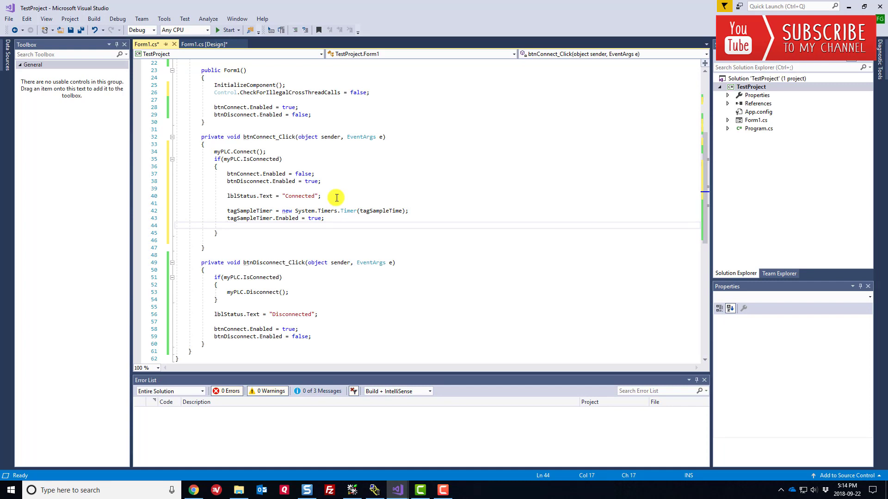
text(tagSampleTimer)
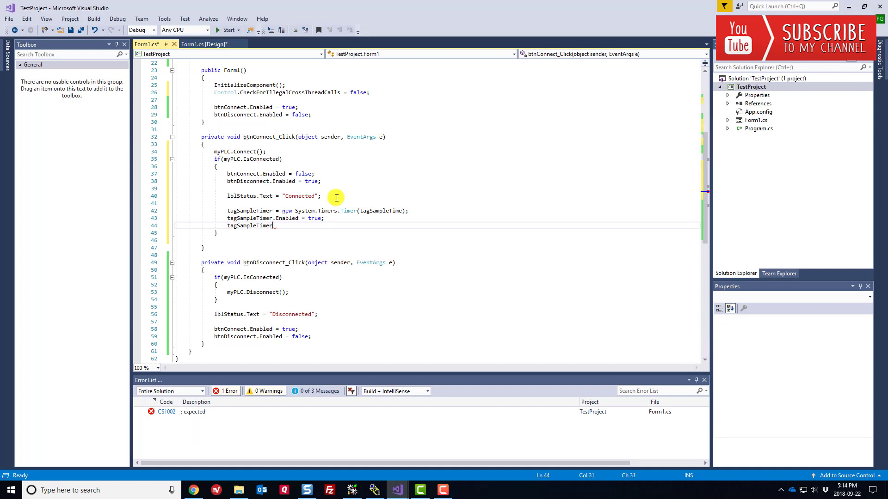
text(.AutoReset = true;)
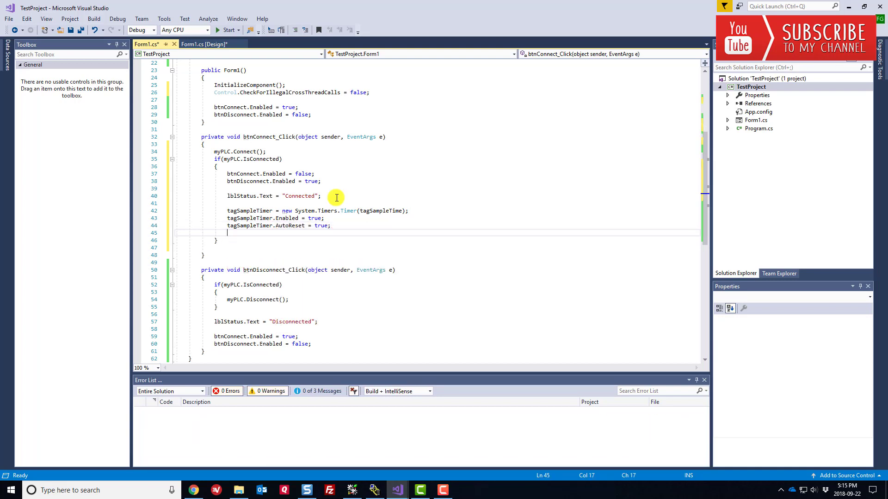
- Begin the subscription tagSampleTimer.Elapsed += new System.Timers
text(tagSampleTimer/E)
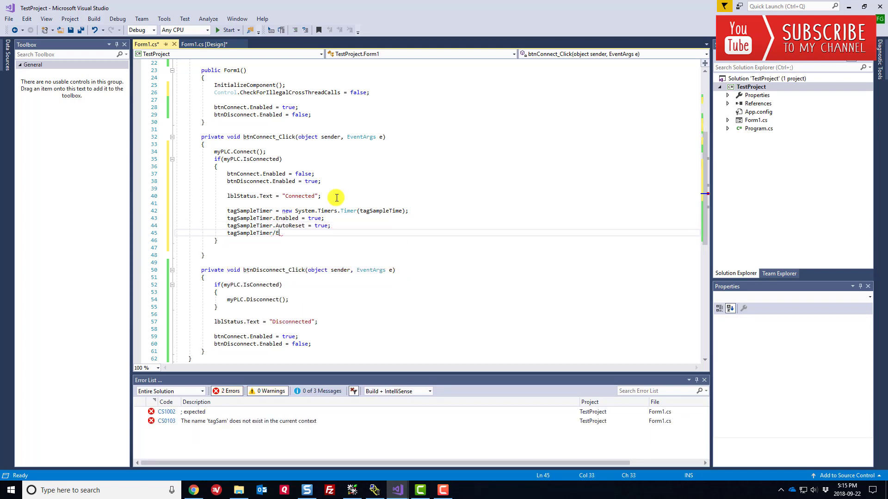
text(lapsed +=)
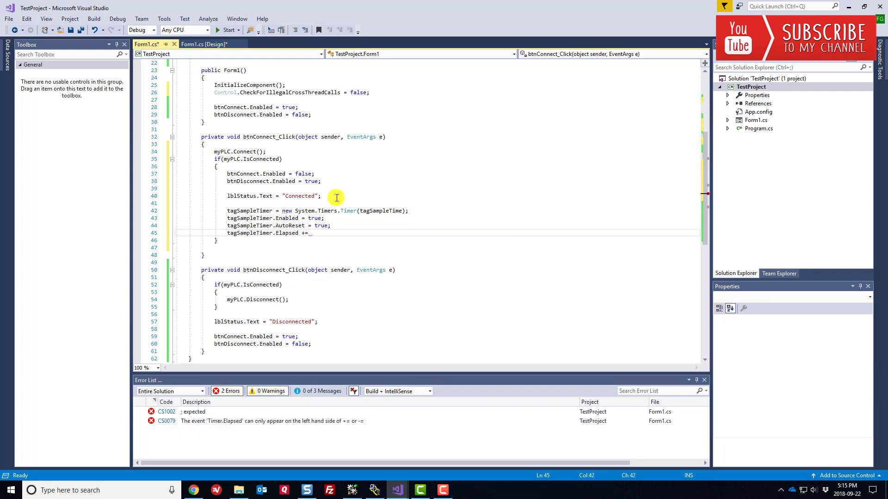
text(new System.Timers.)
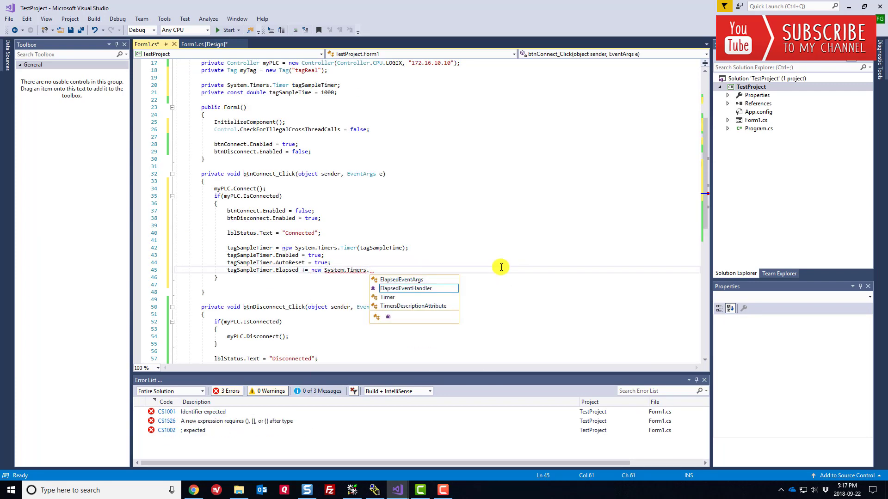
- Wire Elapsed to ElapsedEventHandler(triggerTagUpdate) and generate the triggerTagUpdate method stub
text(triggerTagUdate);)
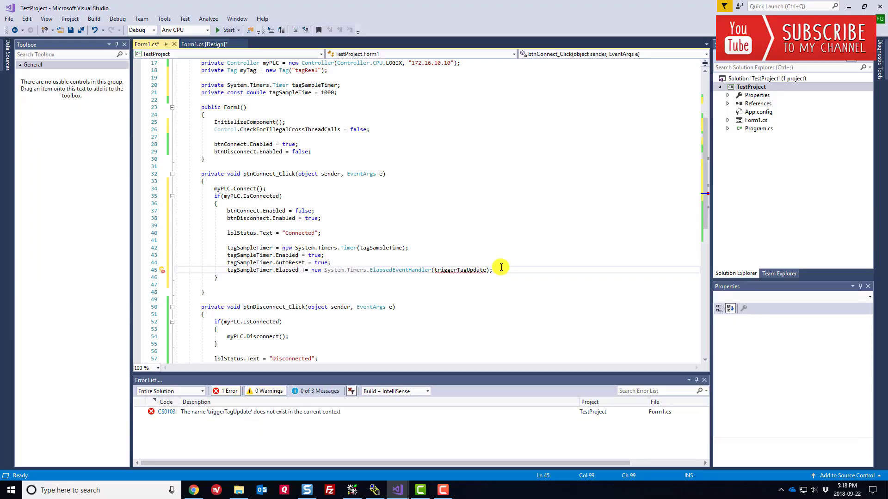
mouse_move(459, 270)
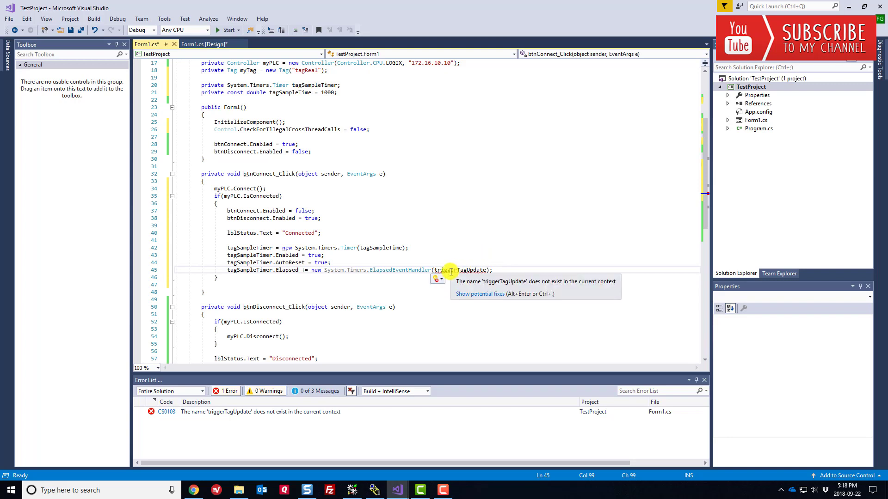
click(436, 280)
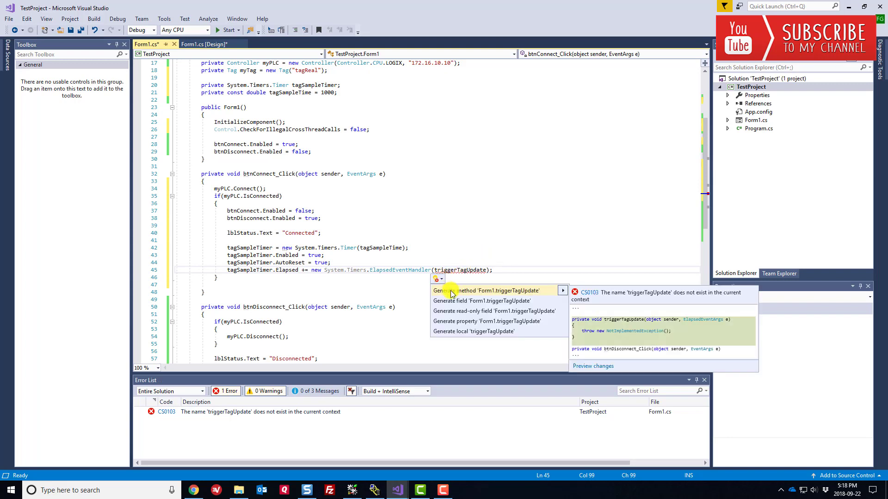
click(485, 290)
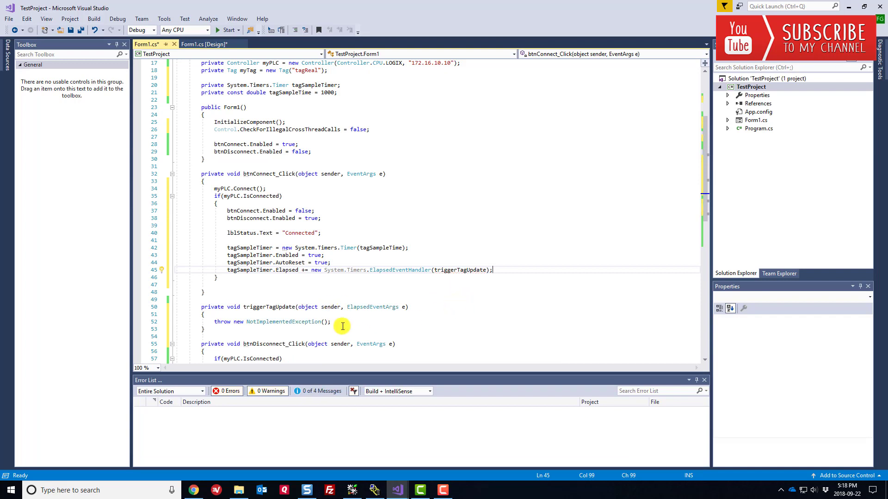
mouse_move(286, 322)
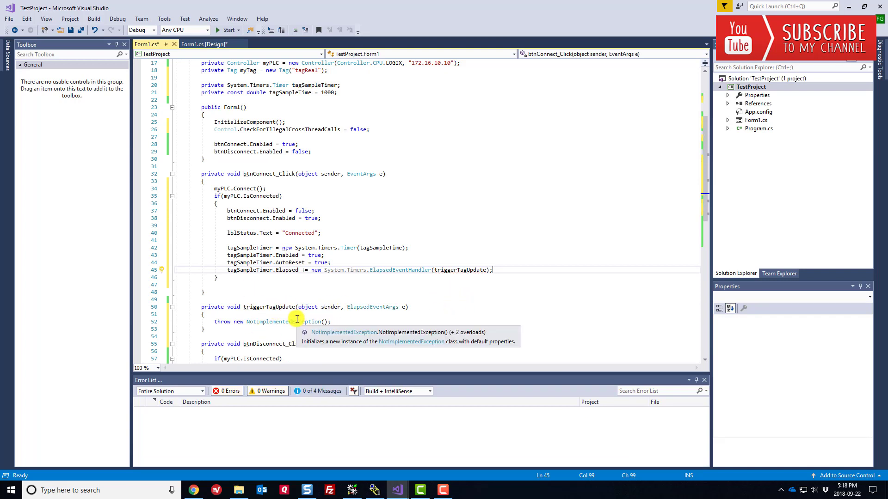
mouse_move(312, 261)
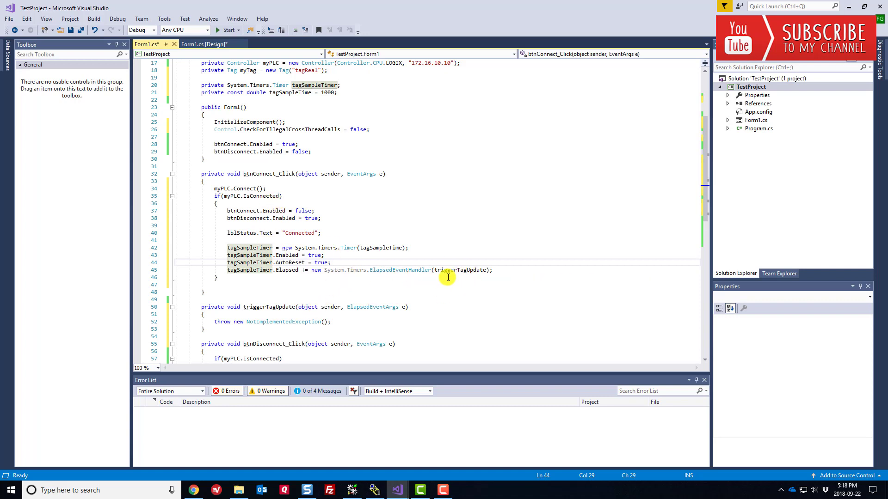
mouse_move(298, 330)
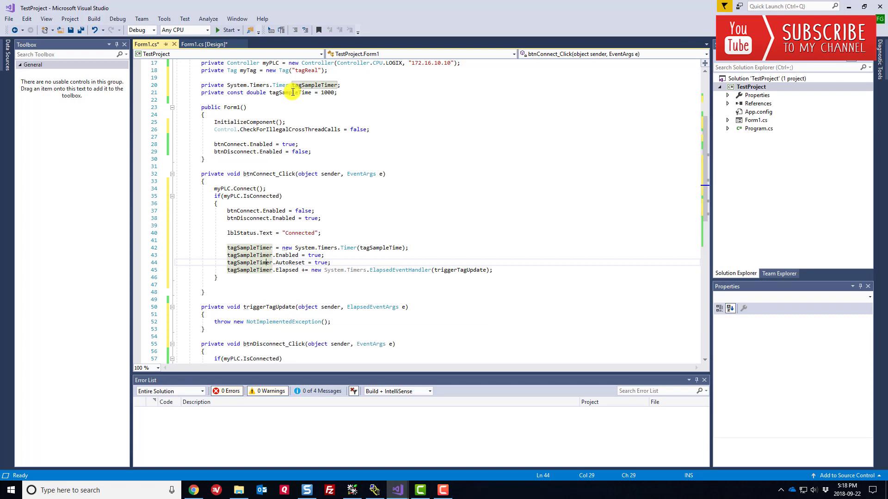
mouse_move(317, 270)
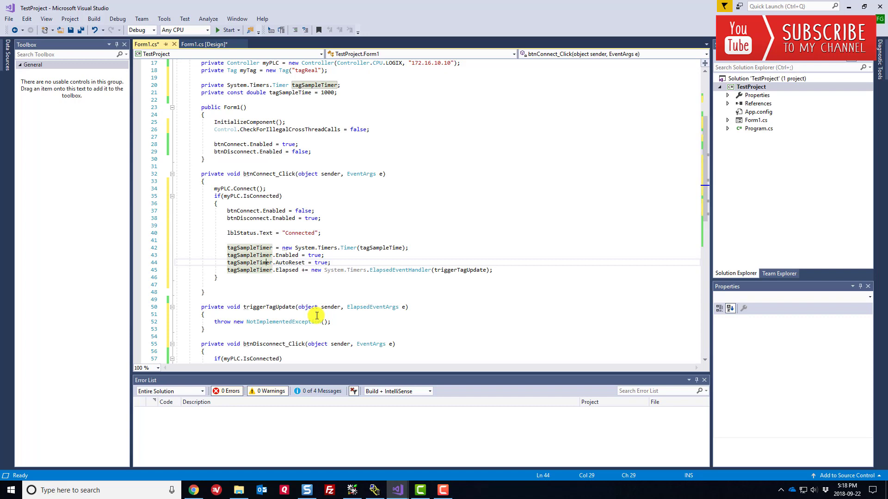
mouse_move(287, 321)
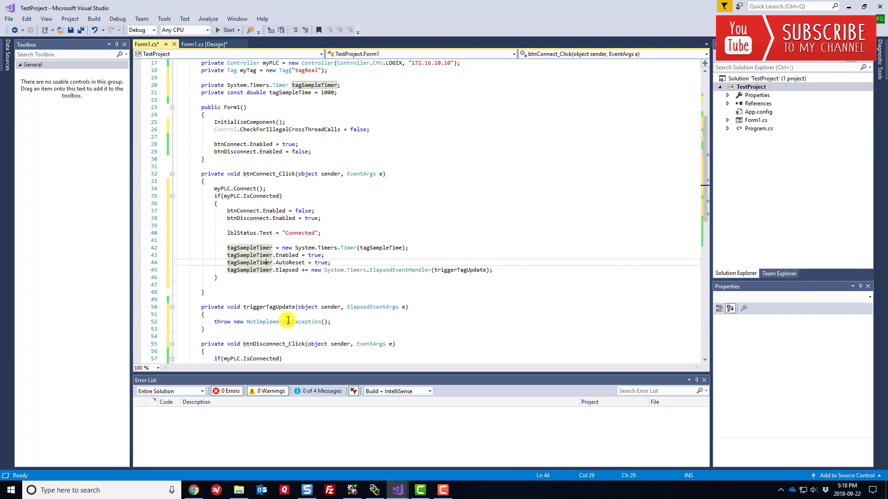
mouse_move(278, 291)
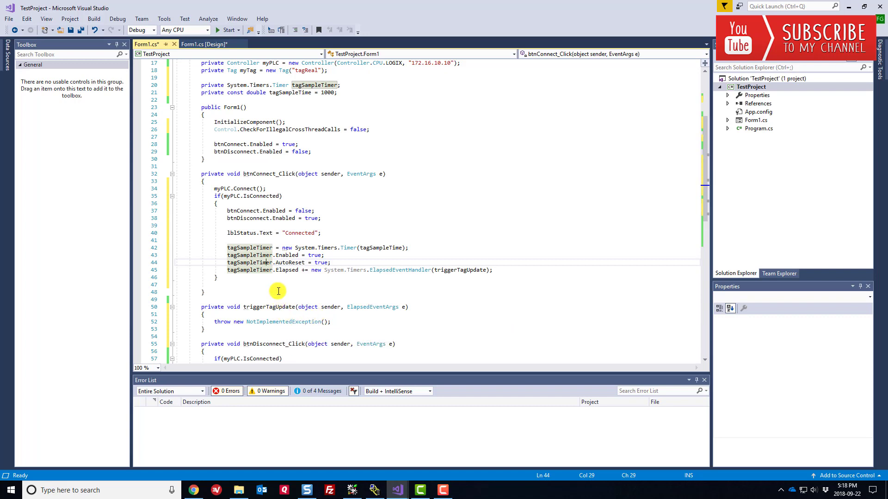
mouse_move(297, 314)
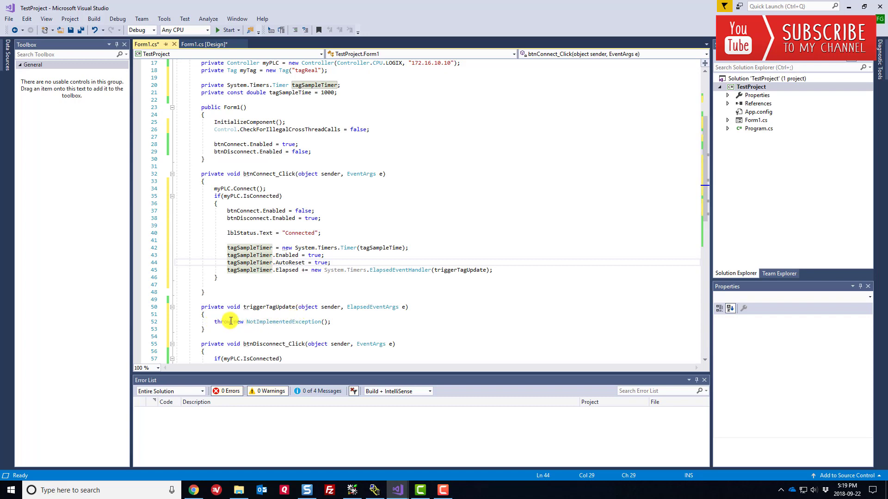
mouse_move(272, 307)
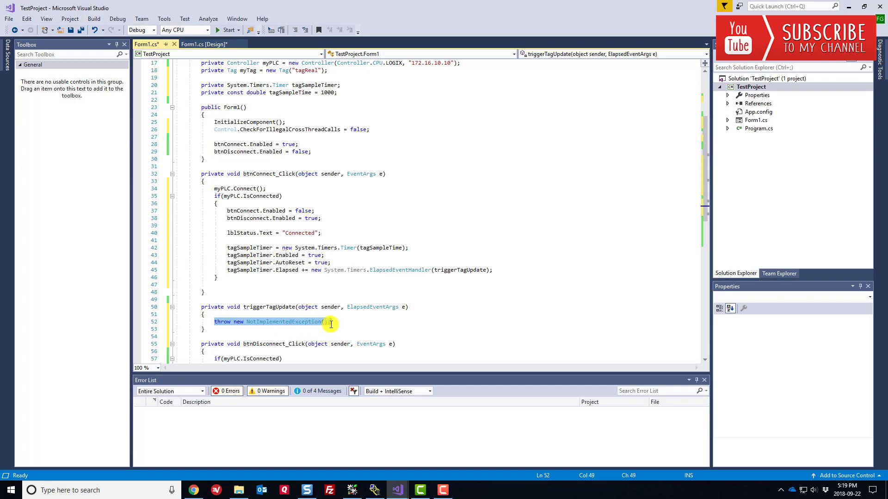
- In triggerTagUpdate, add if(myPLC.ReadTag(myTag) == ResultCode.E_SUCCESS)
text(if)
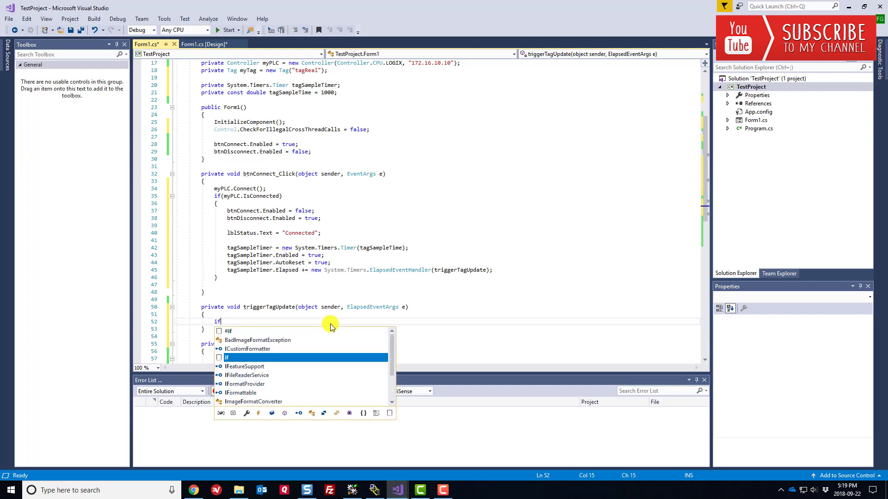
text((my)
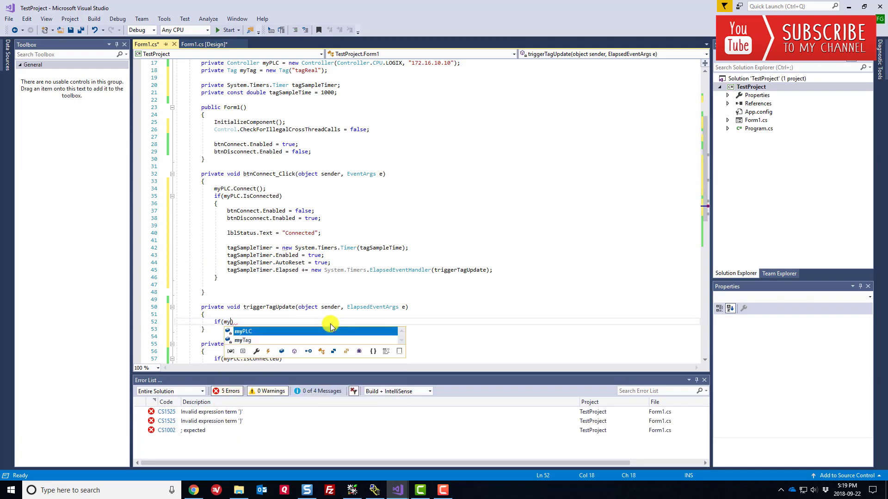
text(.ReadTag()
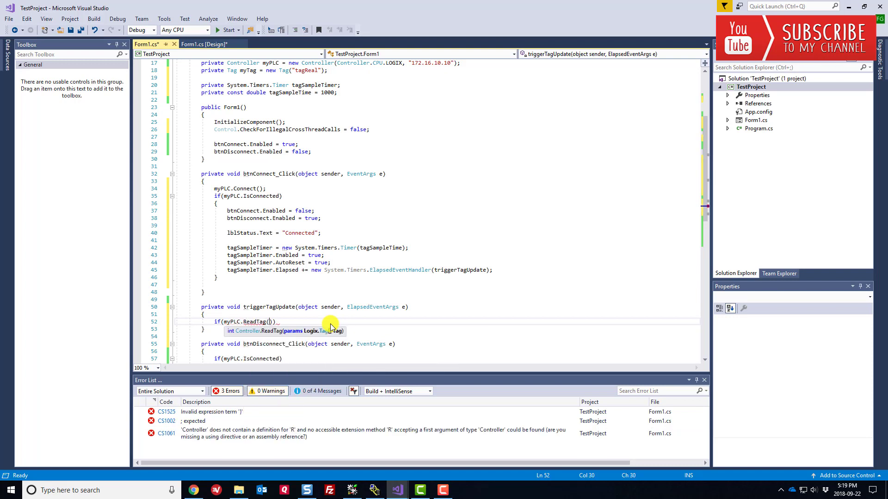
text(myTag)
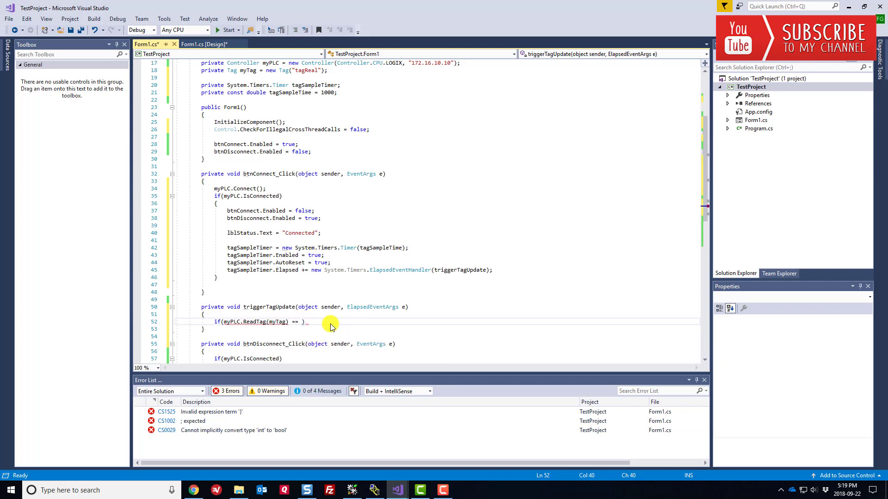
text(Res)
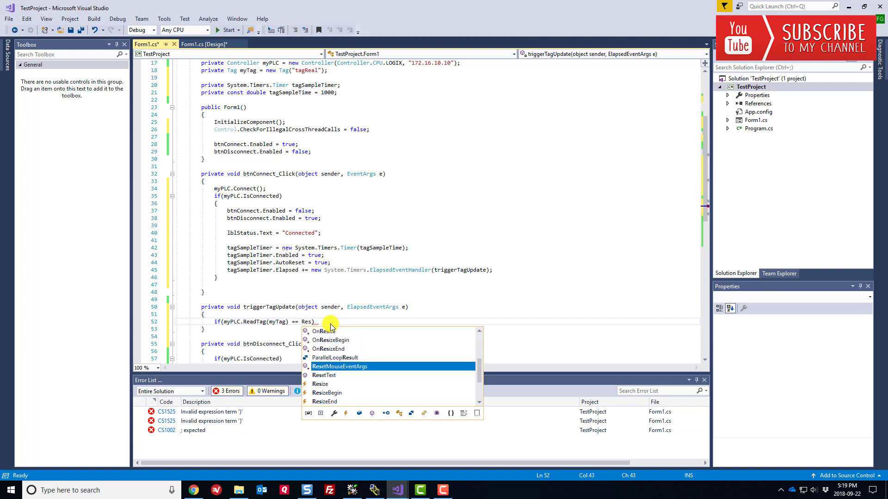
text(ultCode.)
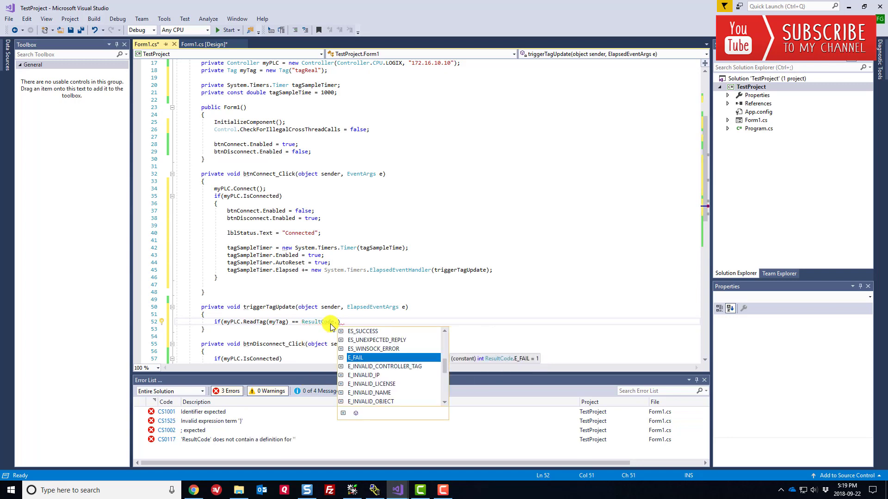
text(E)
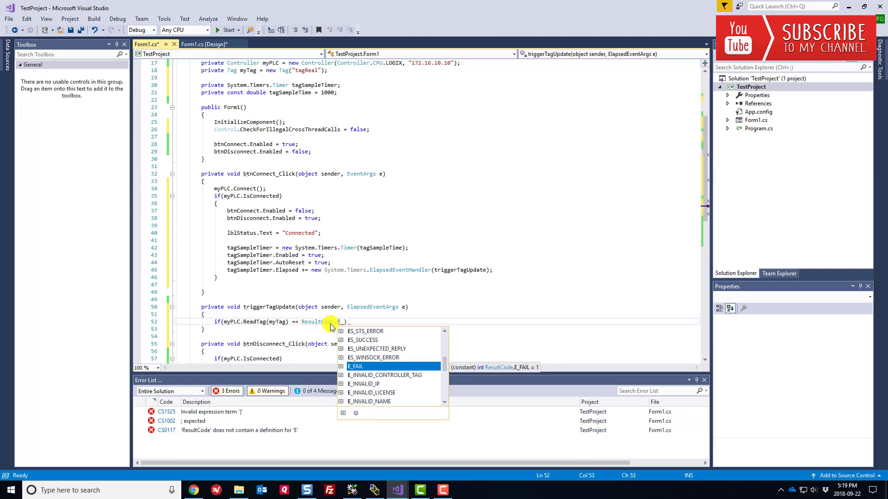
text(_Suc)
text({)
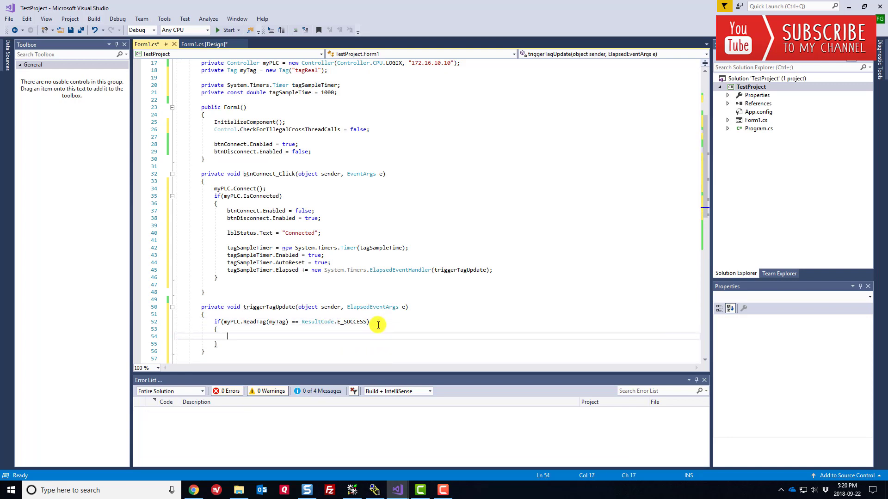
- Start assigning tagValueWindow.Text inside the successful-read branch
text(ta)
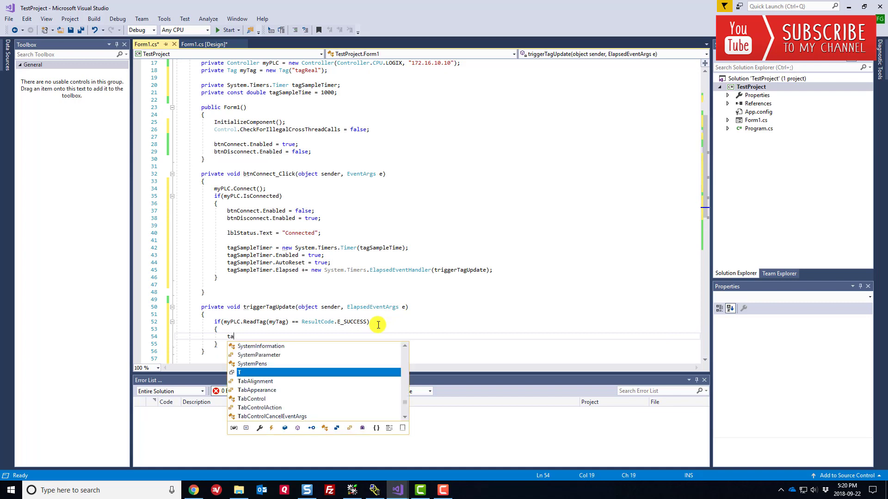
text(gValu)
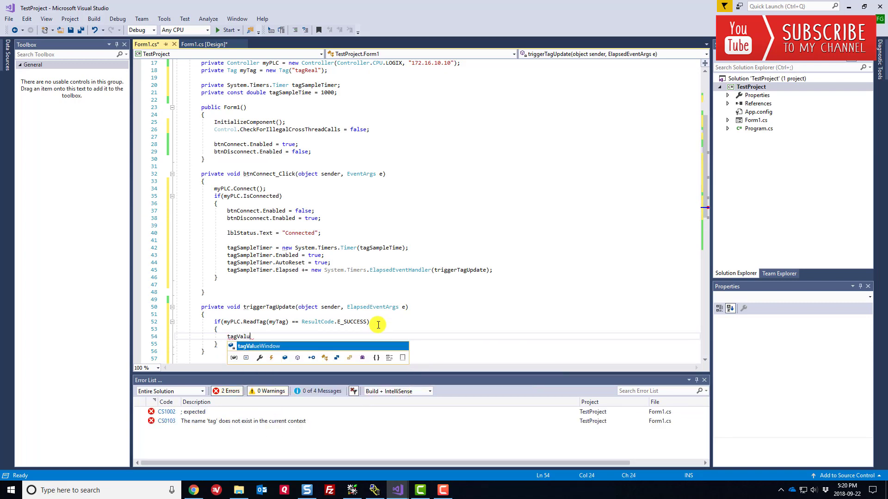
text(Window.Text)
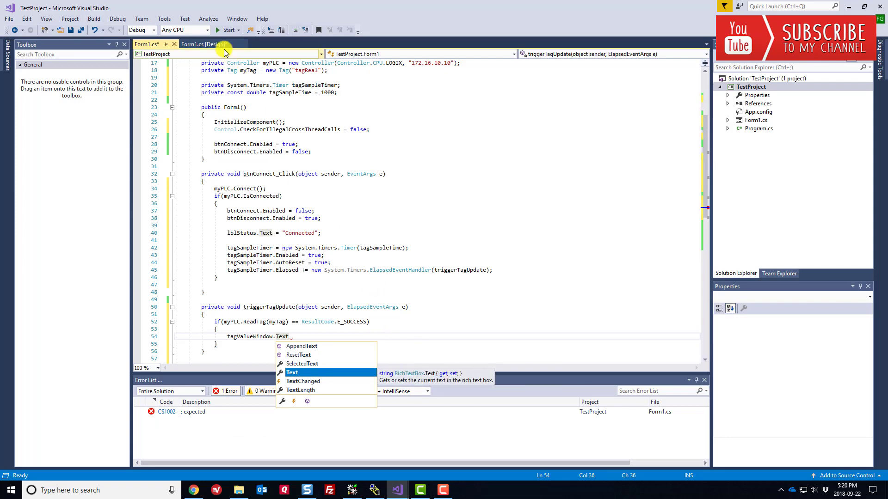
- Confirm the control name in the designer and complete tagValueWindow.Text = myTag.Value.ToString();
click(204, 45)
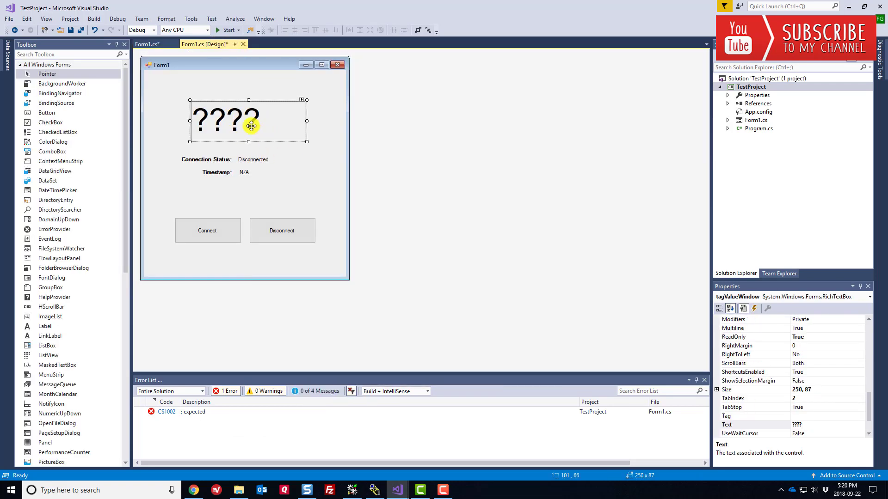
click(147, 44)
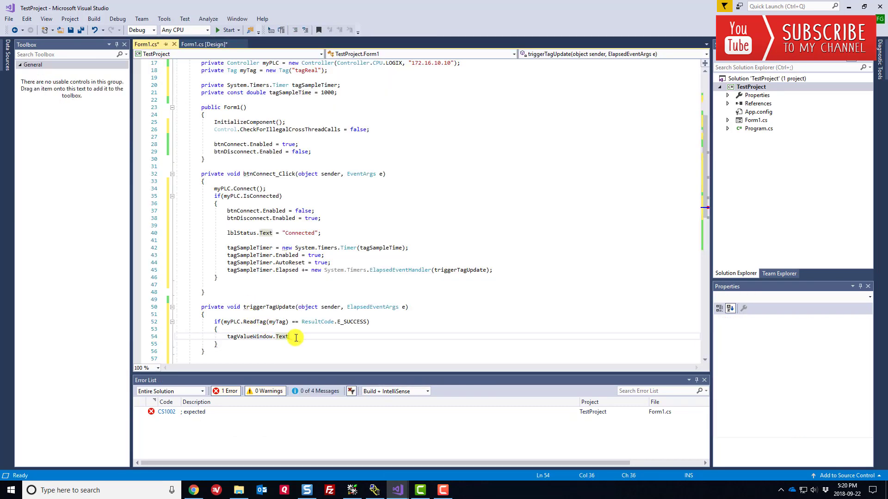
text(=)
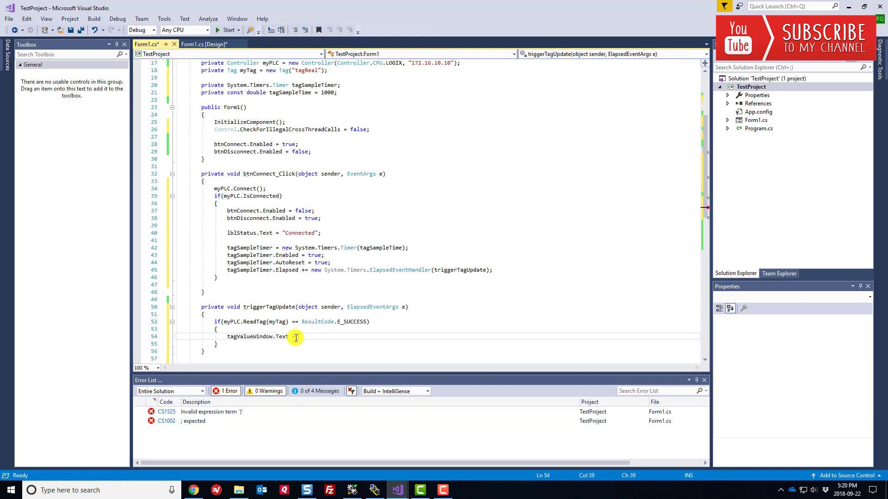
text(myTag)
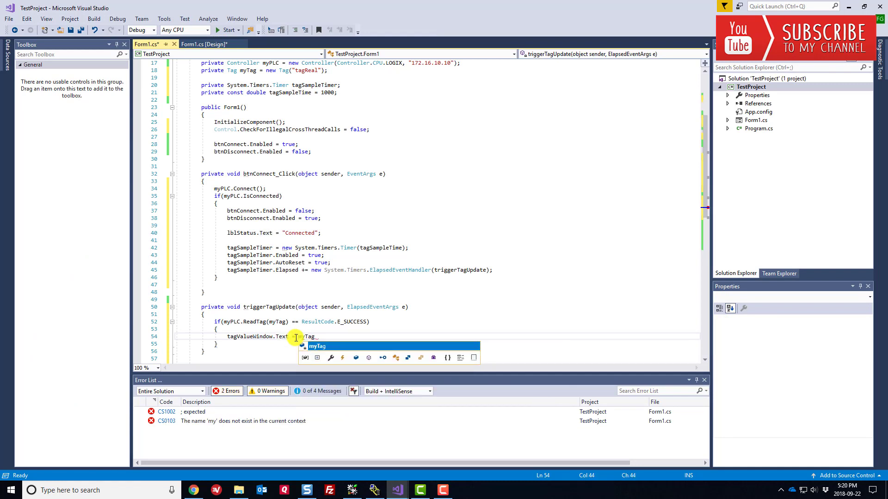
text(.Value)
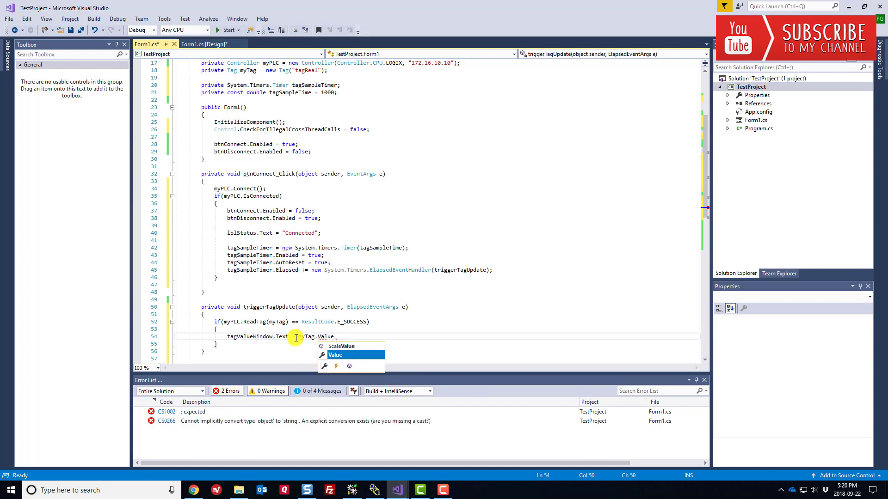
text(.)
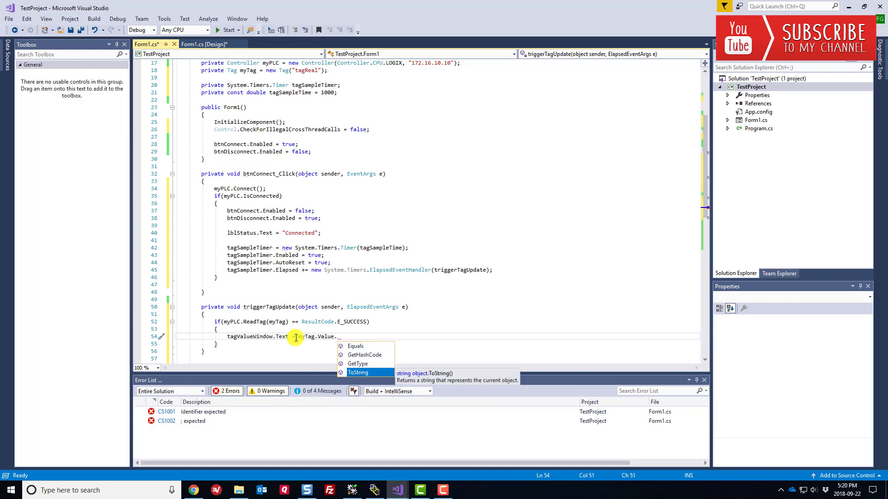
key(Tab)
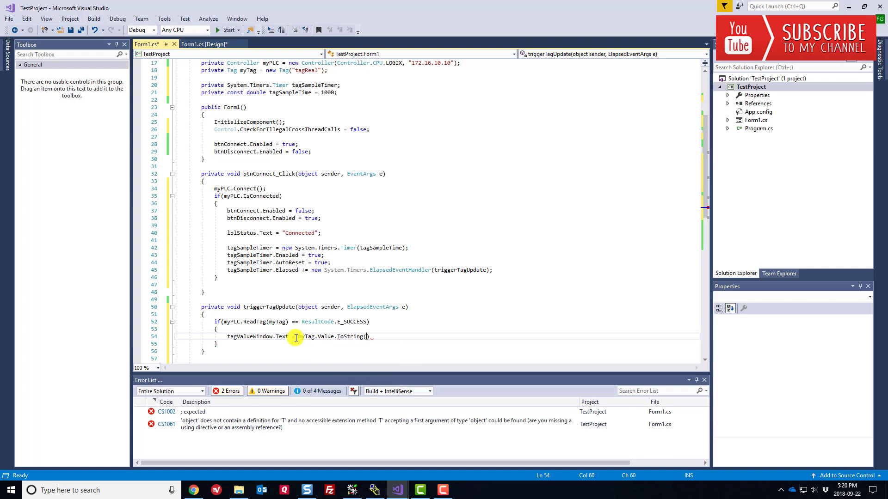
text(;)
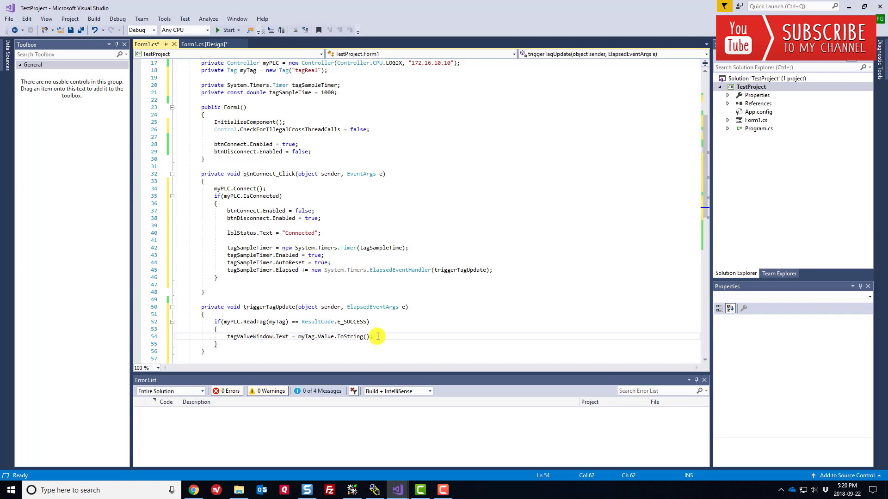
click(204, 44)
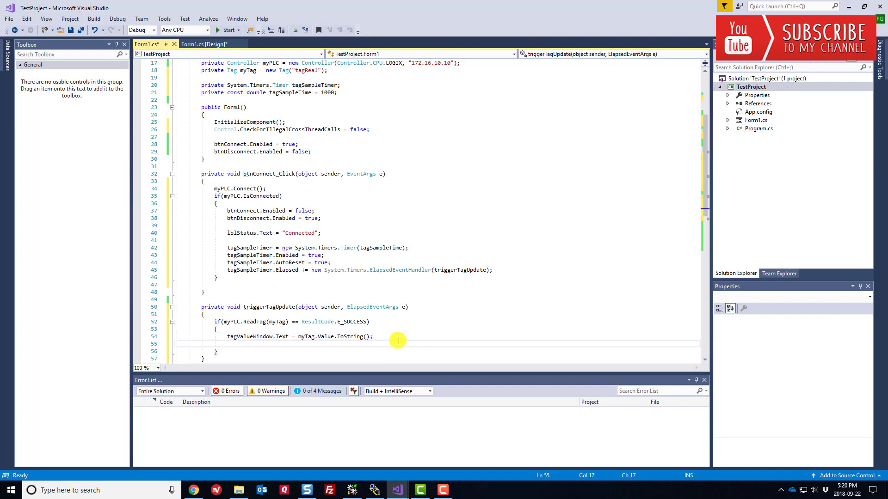
- Add lblTimestamp.Text = myTag.TimeStamp.ToString(); to the success branch
text(lbl)
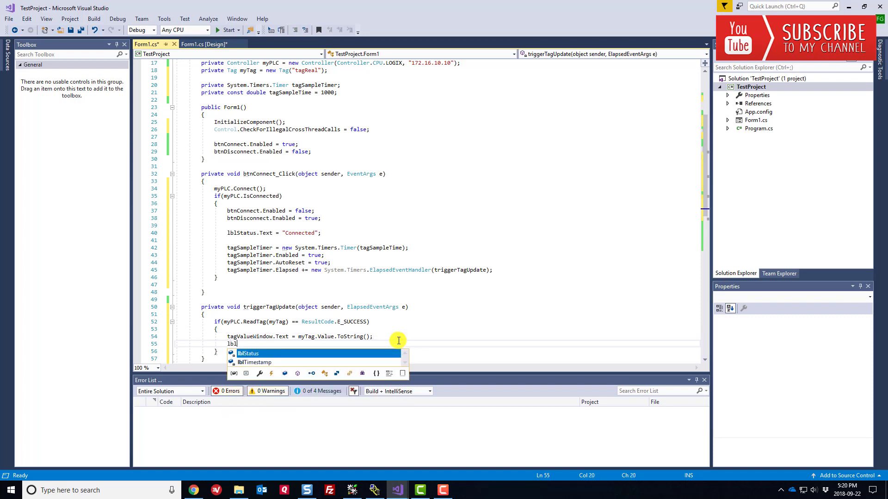
text(Timestamp)
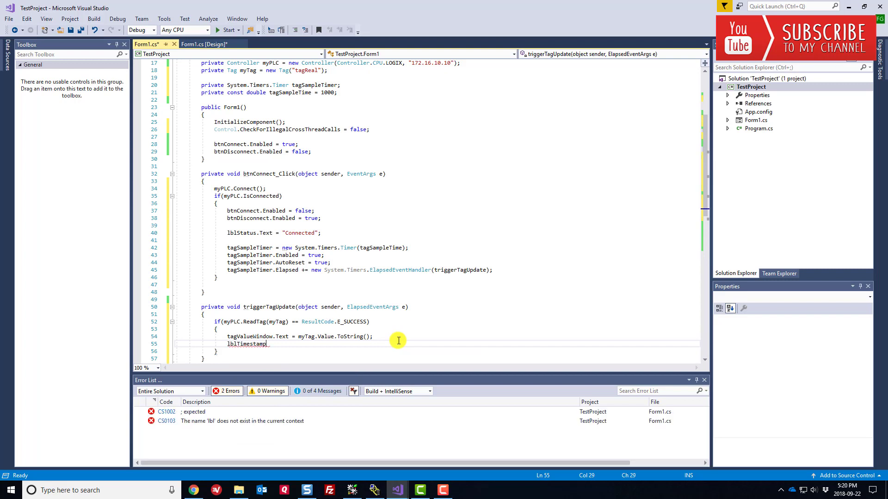
text(.Text =)
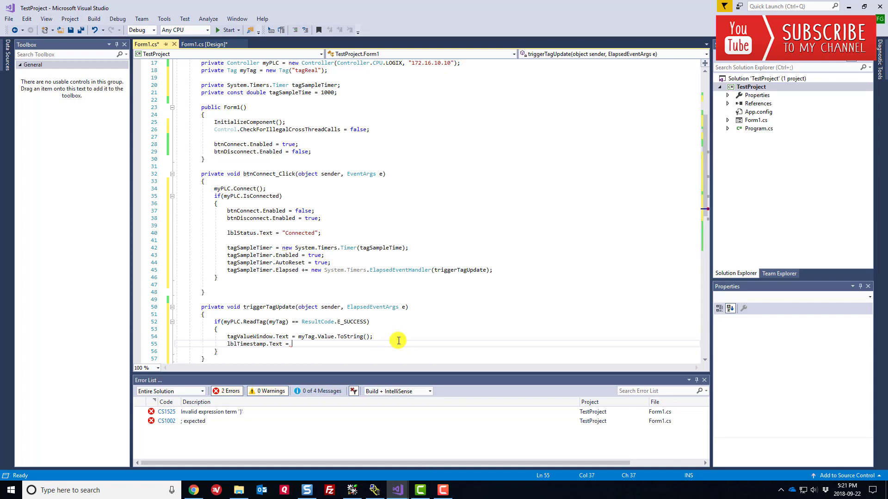
text(myTag)
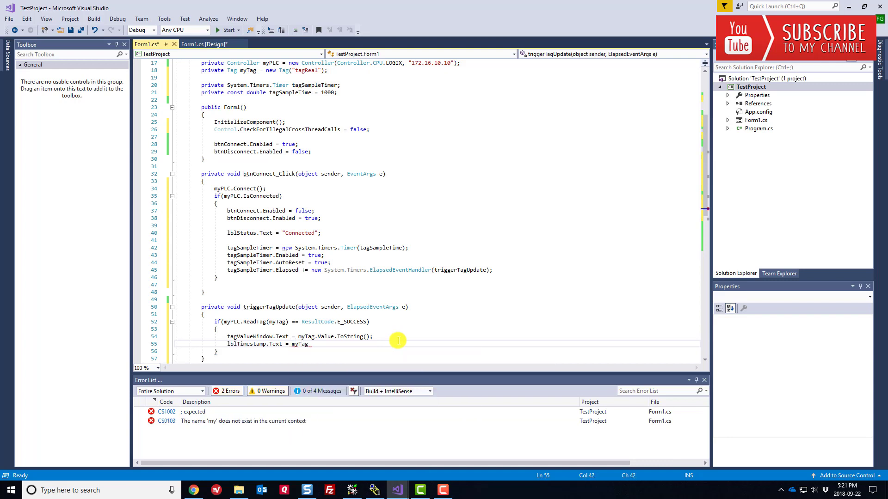
text(TimeStamp.ToString();)
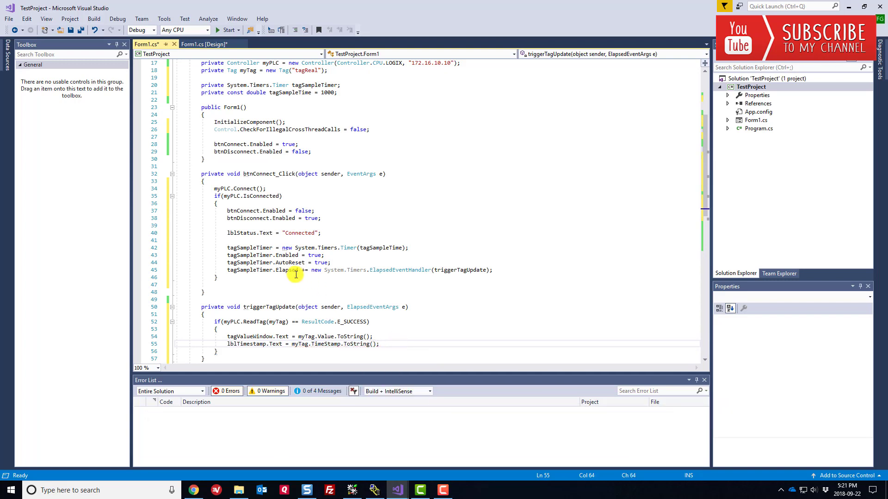
scroll(down, 3)
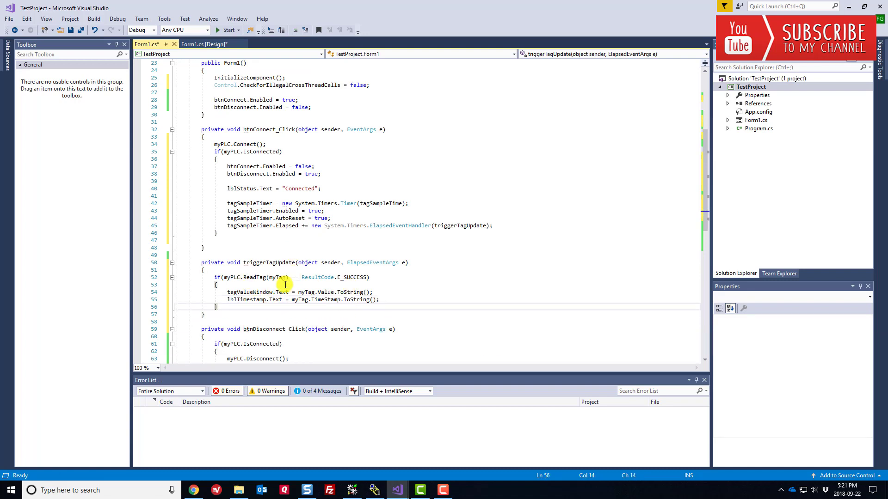
- Add an else branch setting tagValueWindow.Text = "????"; for failed reads
text(else)
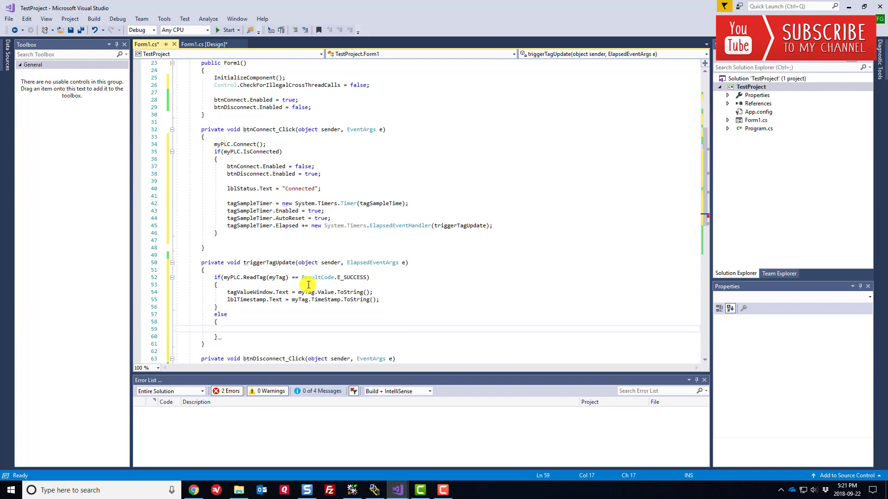
text(ta)
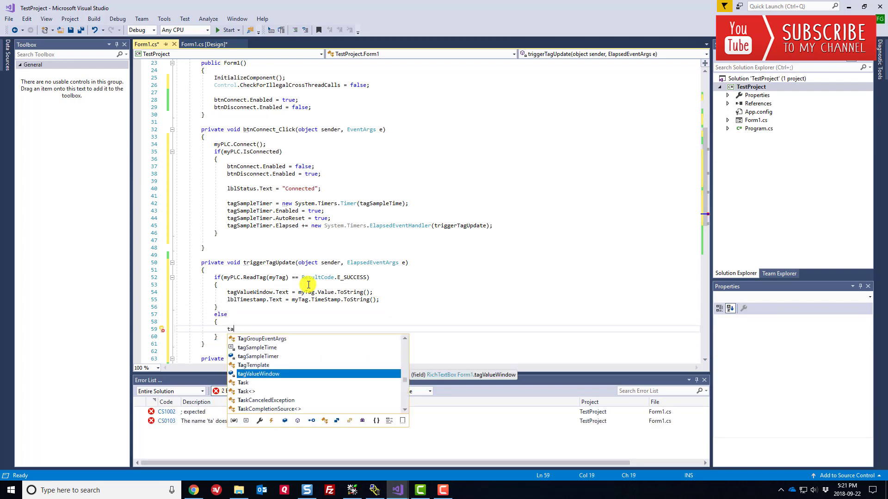
text(gValueWindow.Text = ")
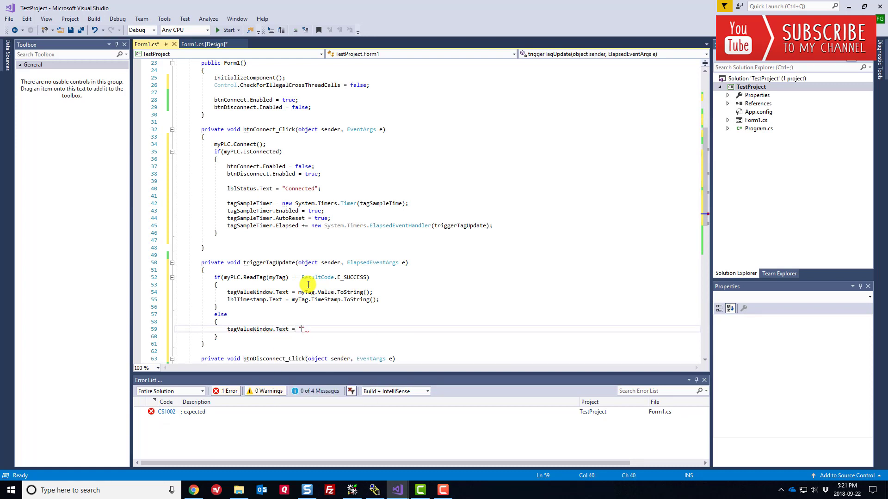
text(????)
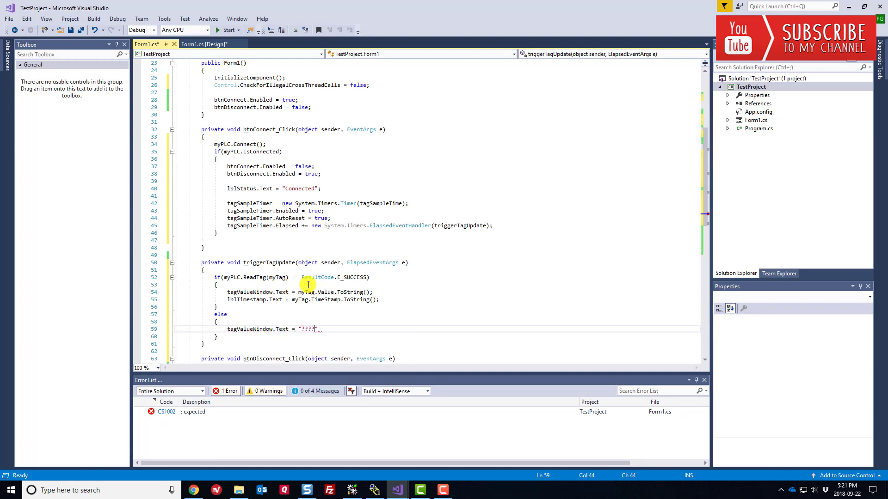
text(;)
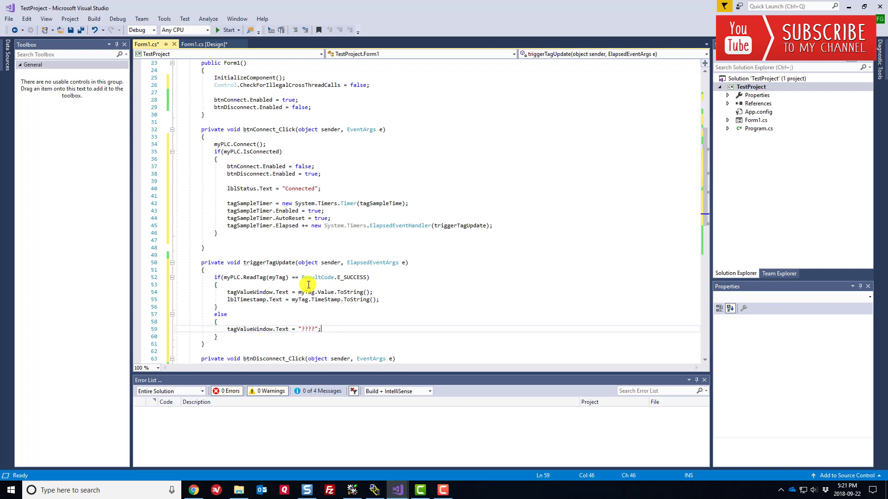
mouse_move(287, 340)
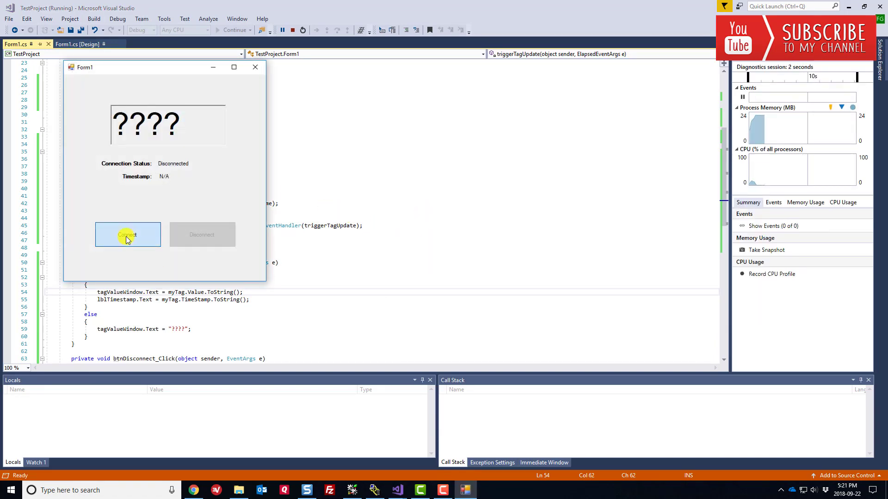
- Connect the running form to the PLC so it shows 34.234 with a live timestamp
click(127, 234)
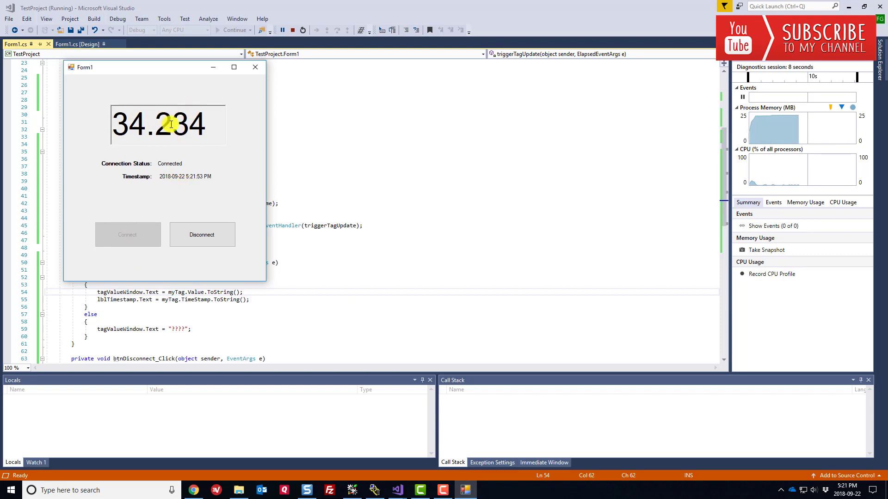
click(351, 490)
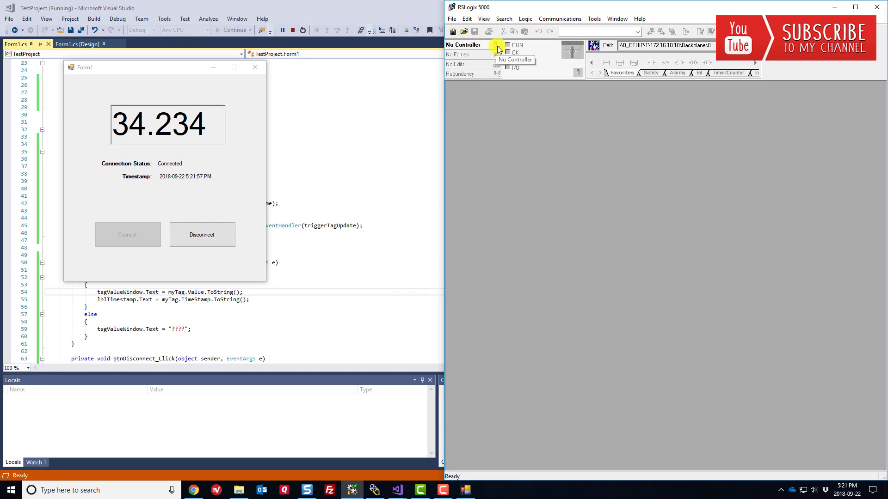
- Go online with TestProject, edit tagReal to 233.343 in Monitor Tags, then stop the app
click(498, 45)
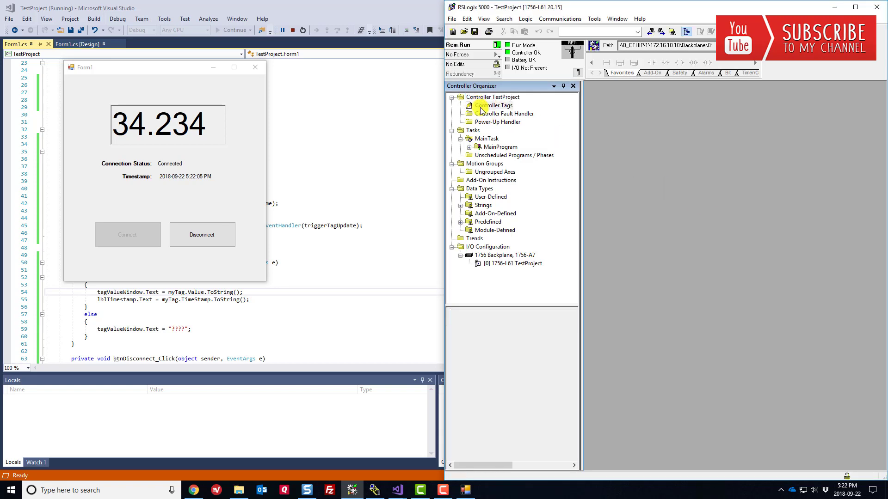
double_click(498, 105)
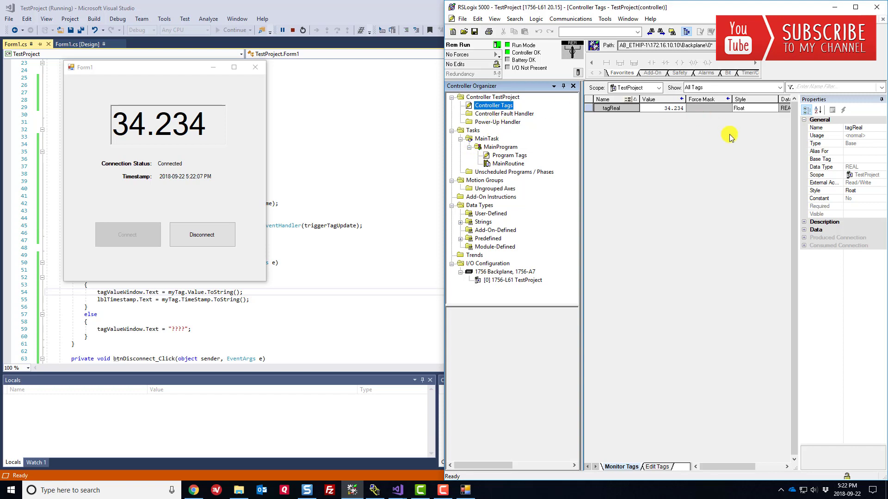
click(611, 108)
text(233.343)
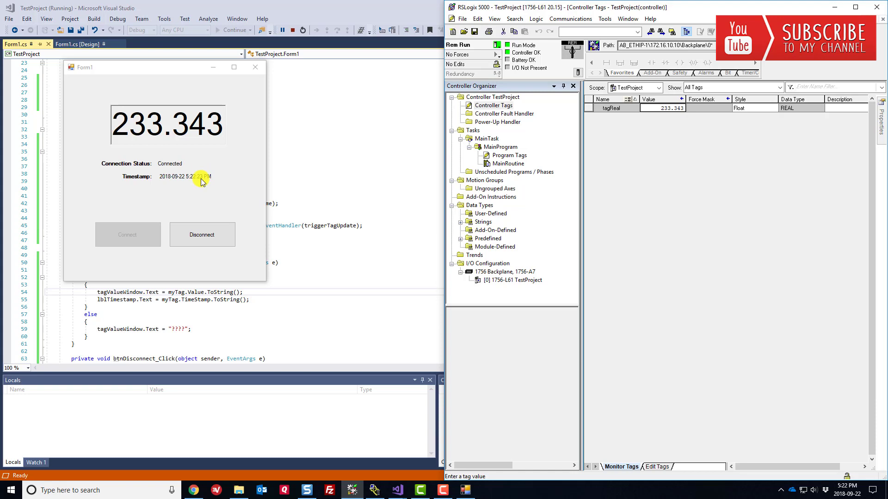
click(202, 234)
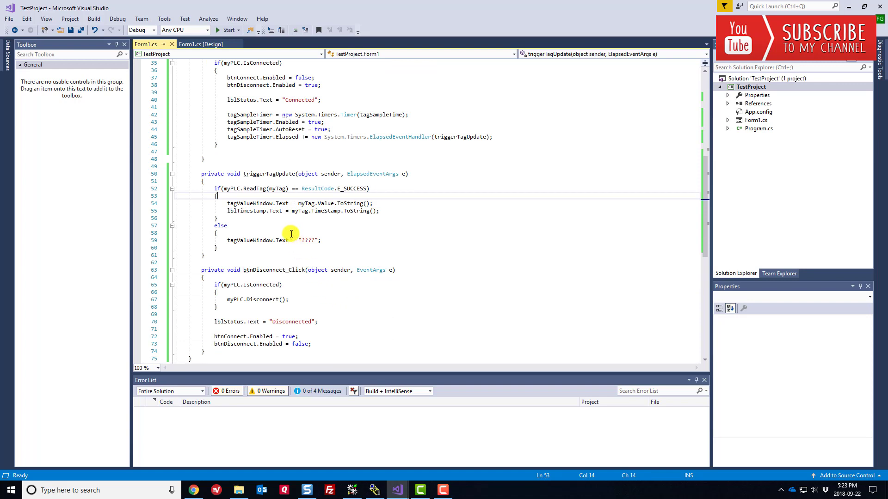
scroll(up, 3)
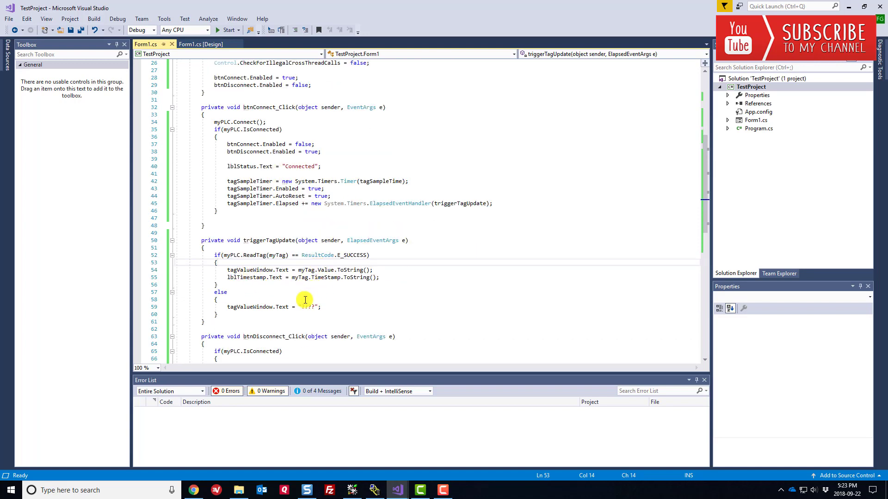
double_click(255, 255)
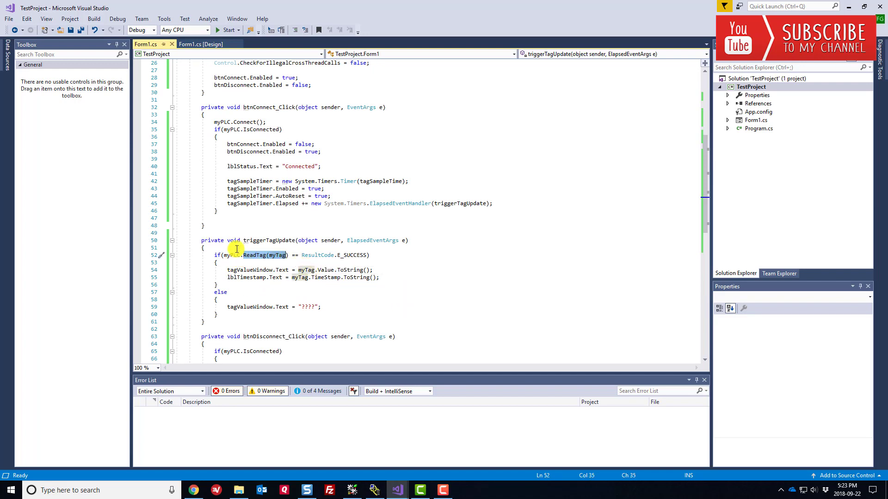
mouse_move(249, 255)
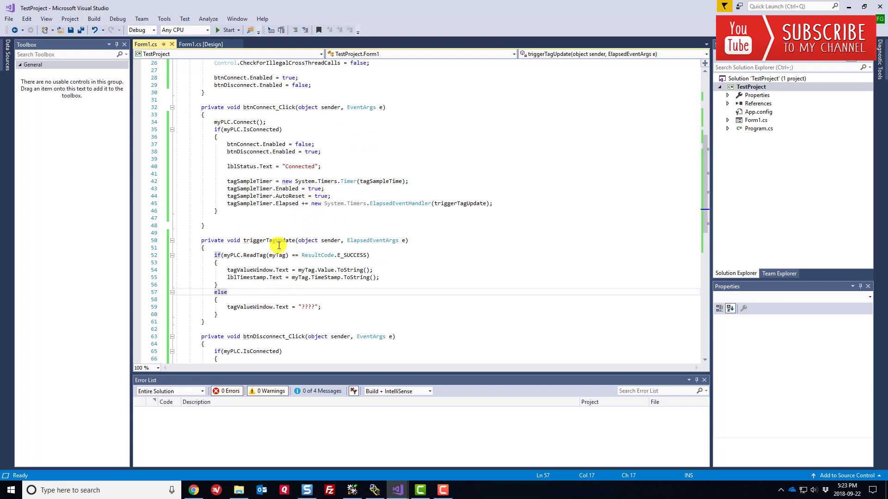
scroll(down, 3)
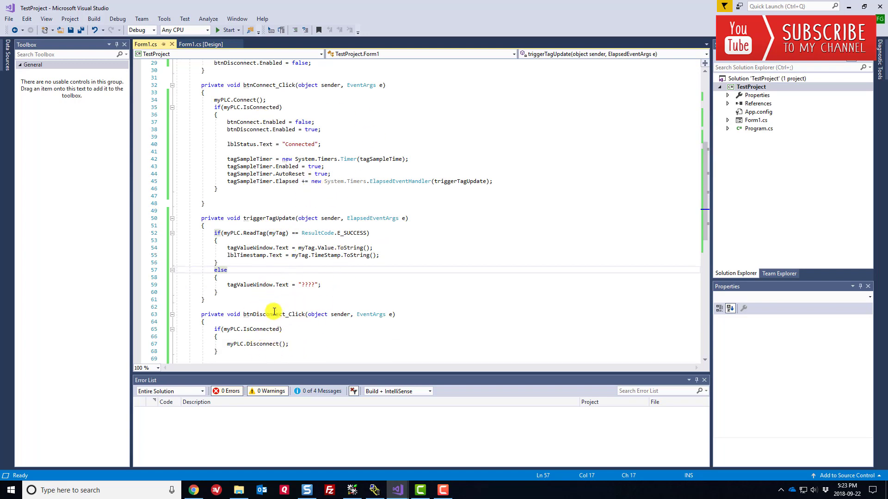
click(226, 29)
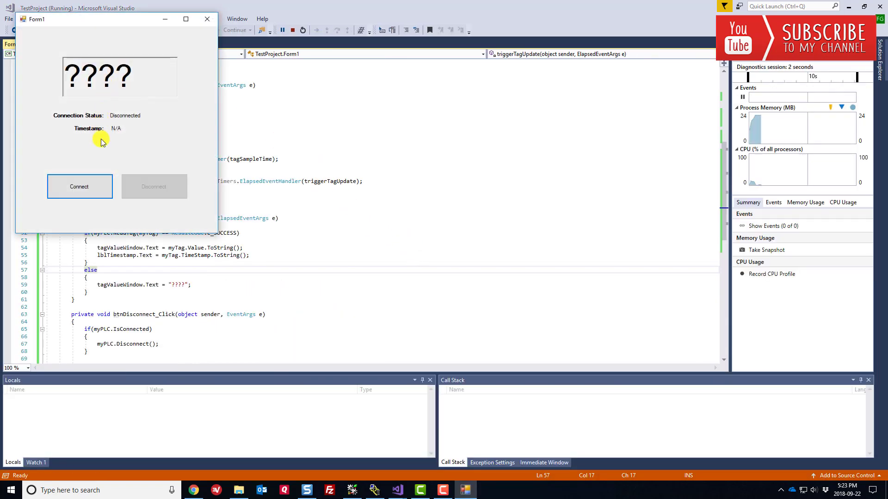
- Connect then disconnect the running form, note the timestamp still updates, and close Form1
click(78, 187)
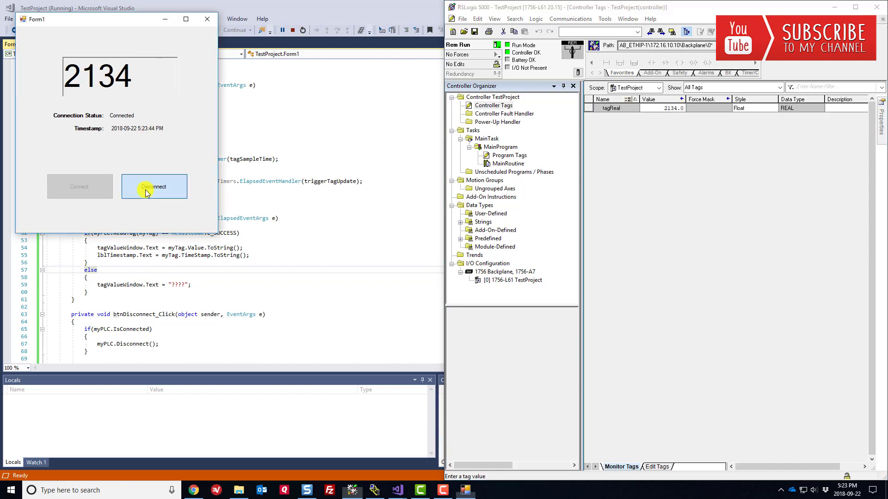
click(154, 186)
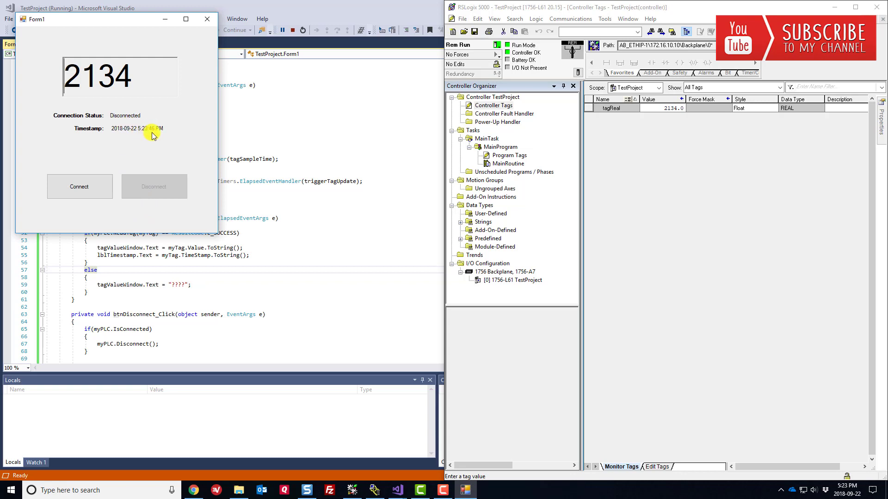
mouse_move(153, 128)
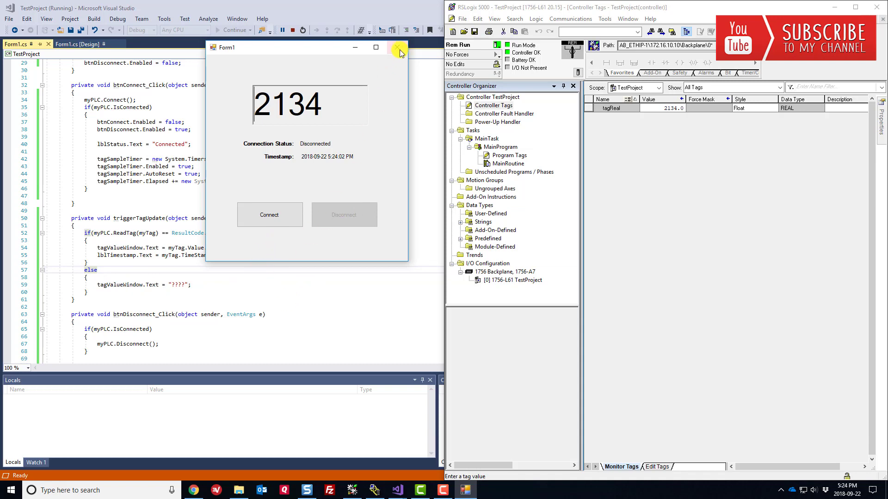
click(398, 48)
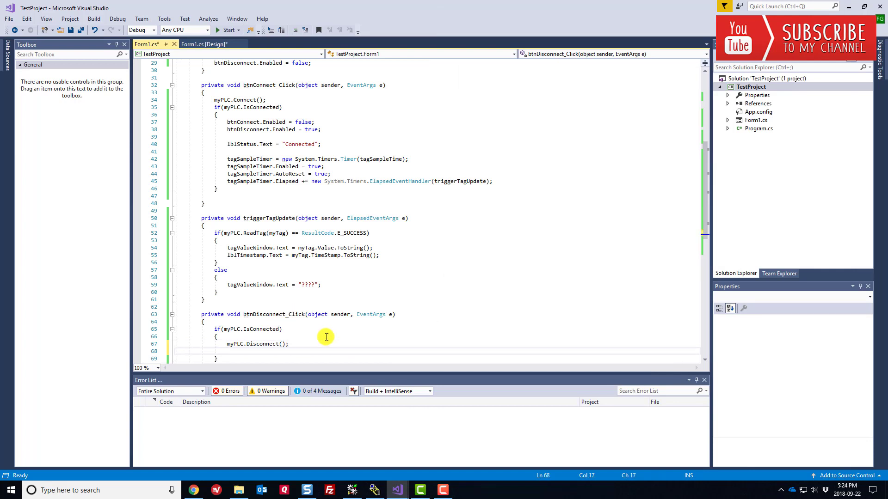
- Add tagSampleTimer.Stop(); after myPLC.Disconnect() in btnDisconnect_Click
text(tag)
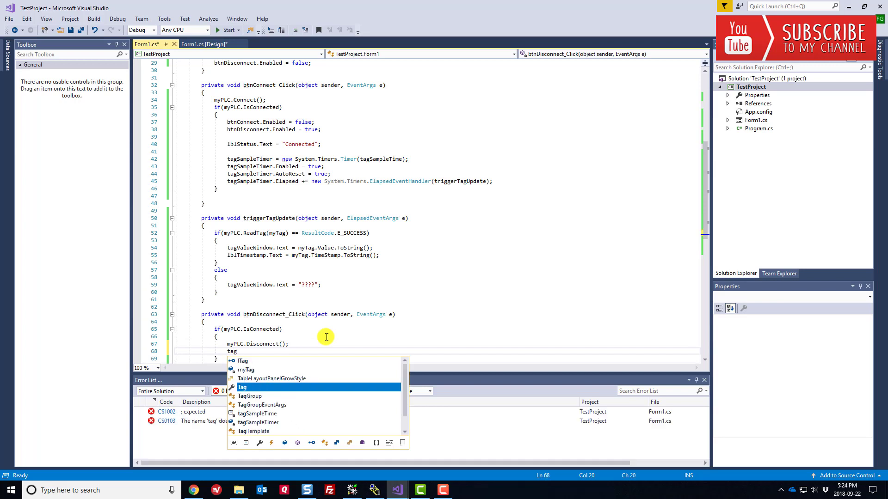
text(SampleTimer.)
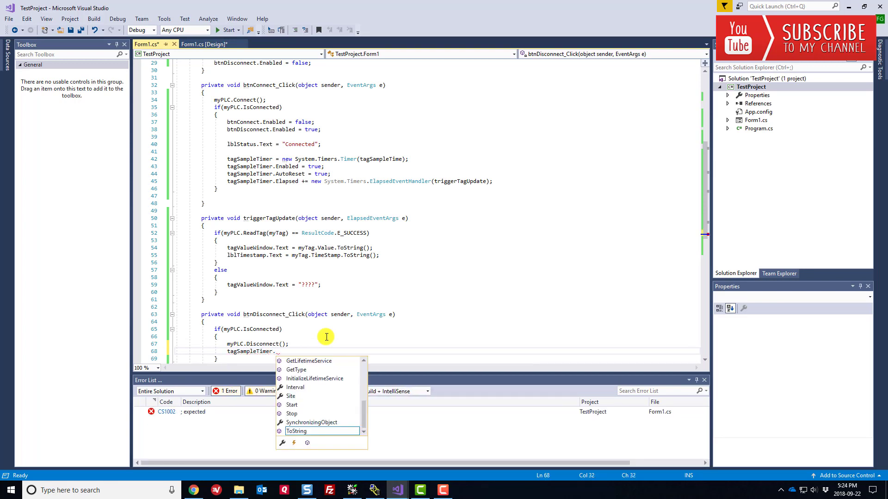
text(St)
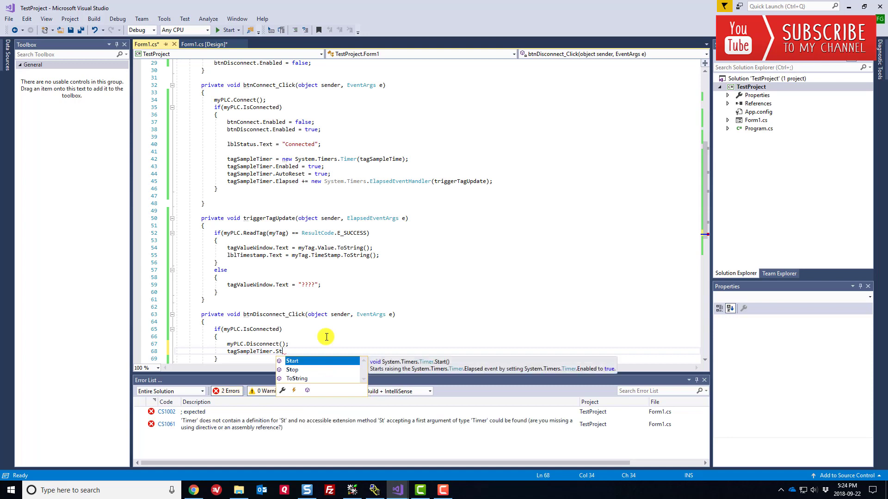
text(op())
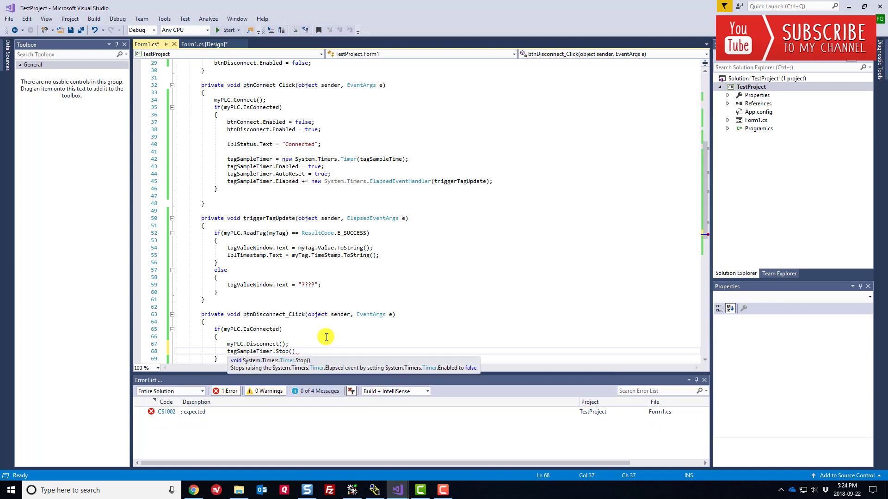
text(;)
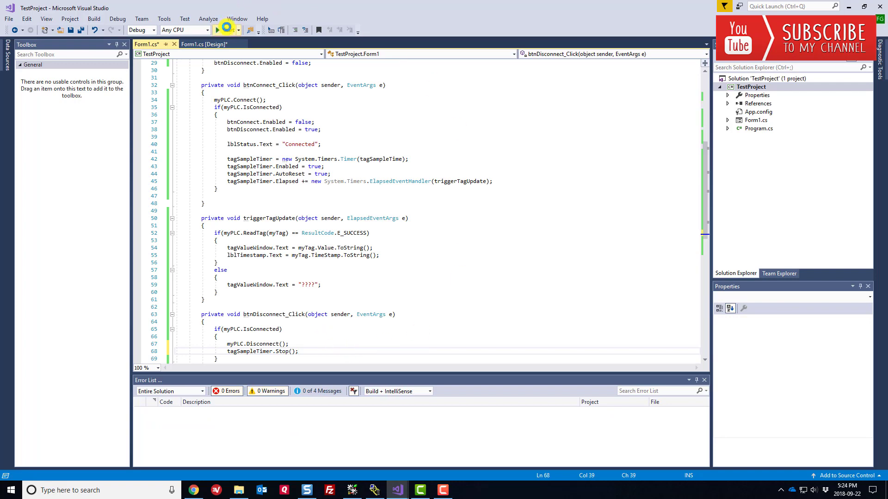
- Rerun the app, set tagReal to 123.23, and verify values freeze on disconnect and resume on reconnect
click(226, 29)
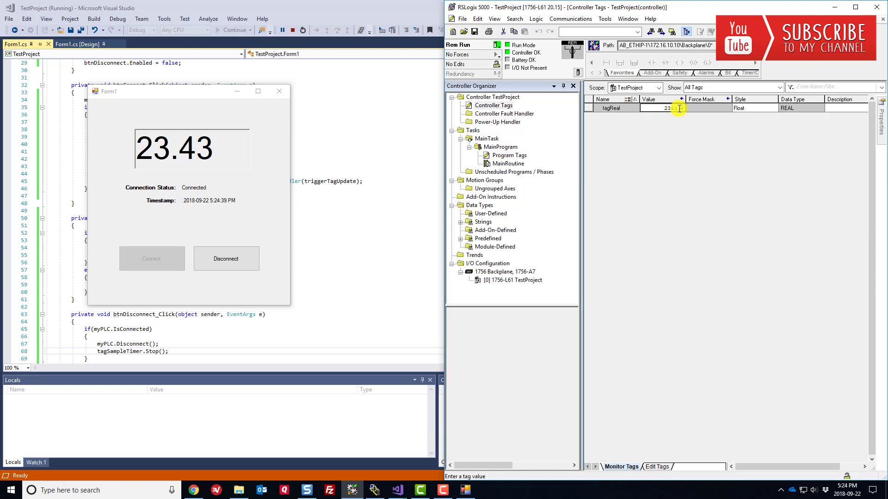
click(226, 259)
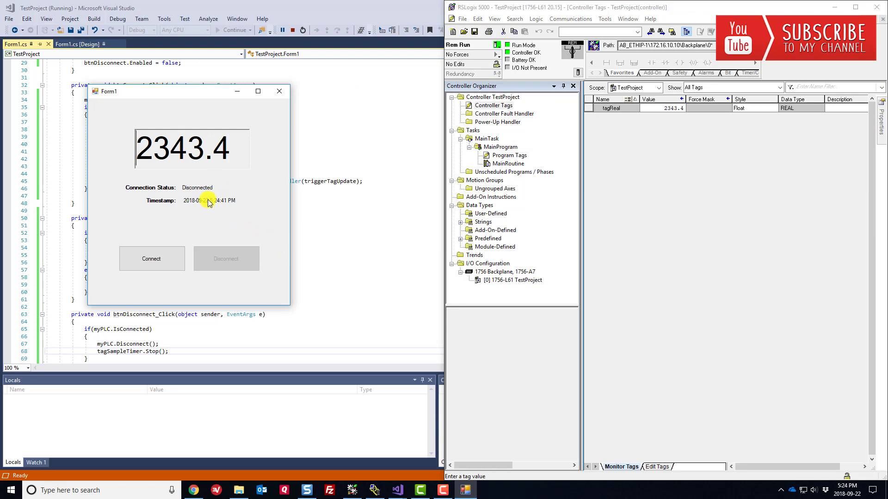
mouse_move(615, 154)
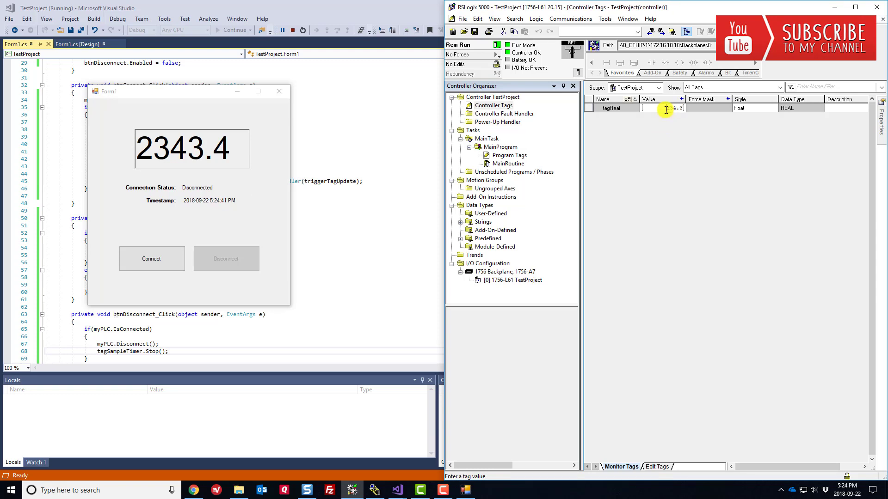
text(123)
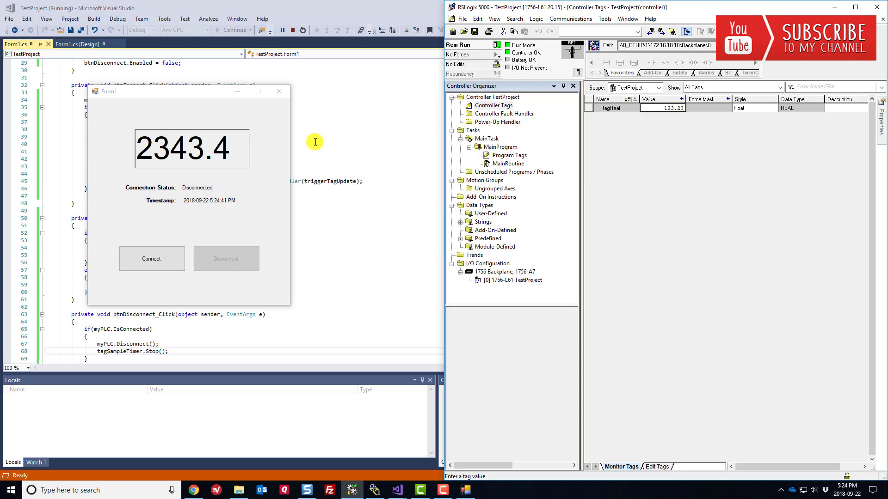
click(151, 259)
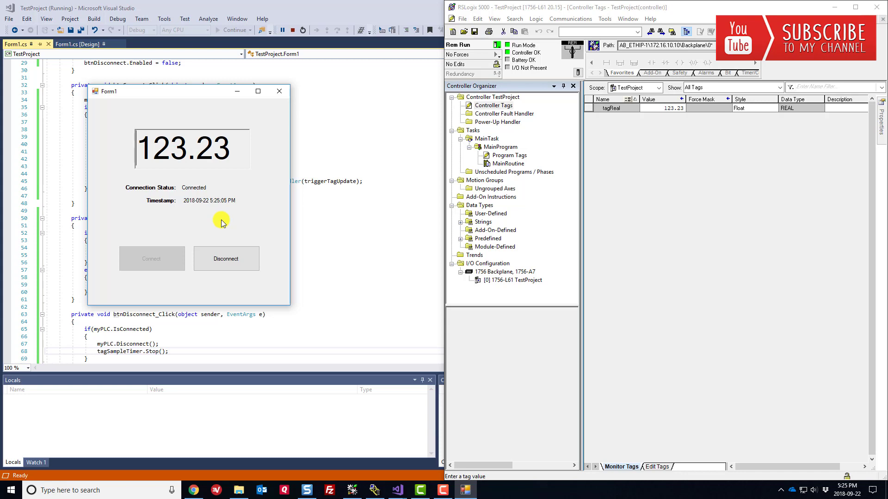
click(226, 259)
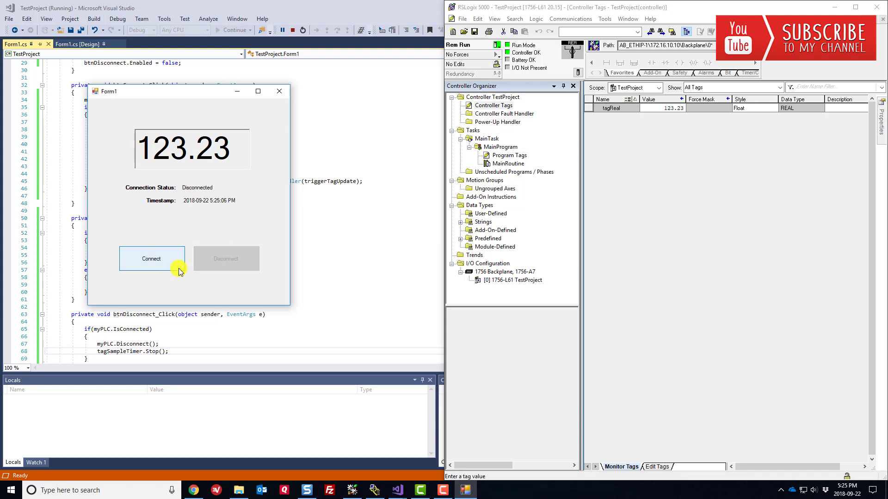